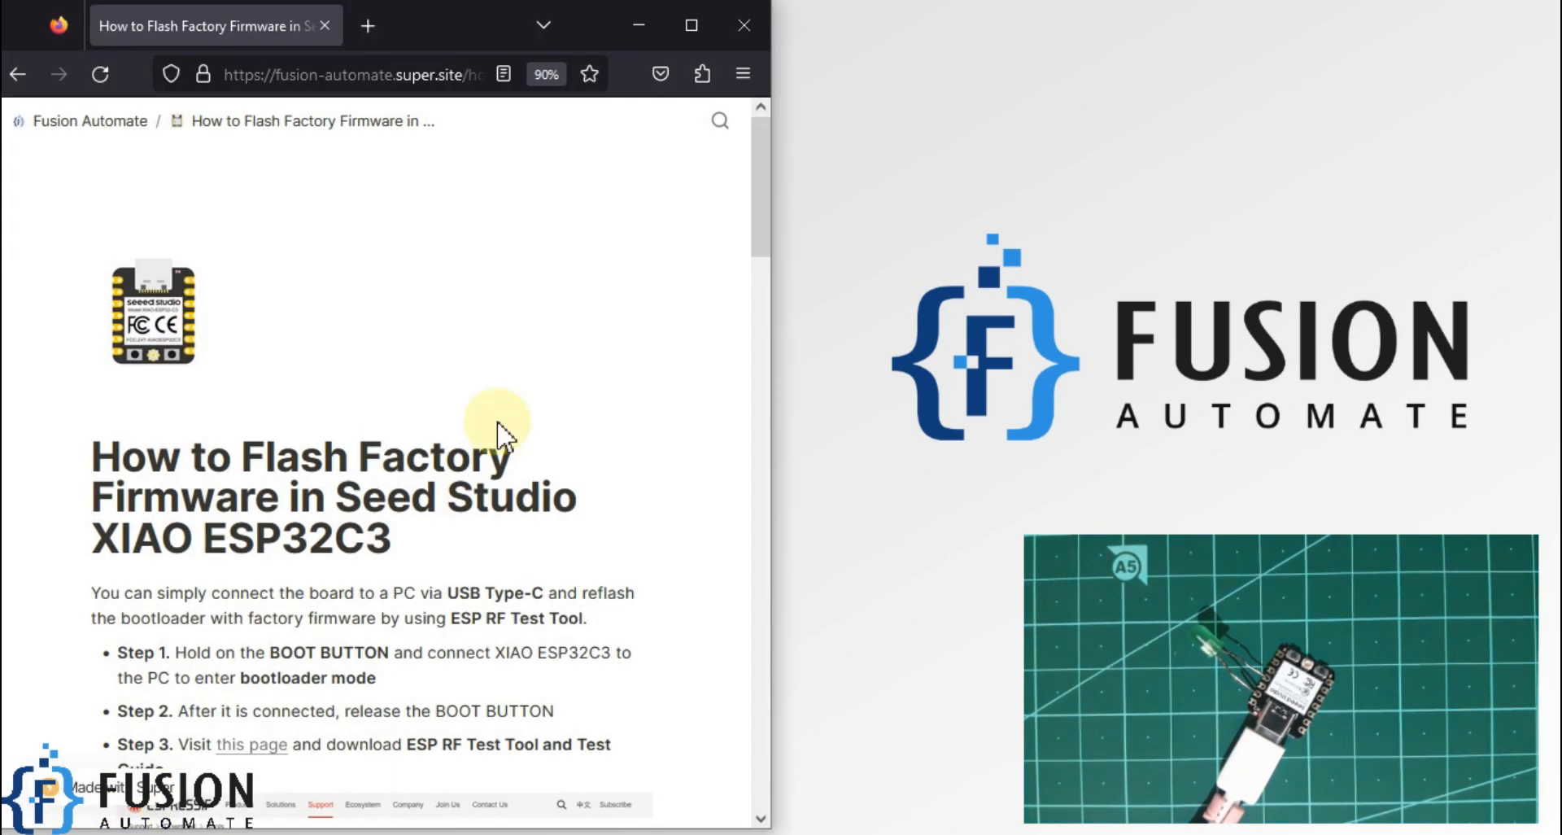
Go to Espressif's tools page, maximize the browser, and download the ESP RF Test Tool and Test Guide.
{"action": "scroll", "scroll_direction": "down", "scroll_amount": 3}
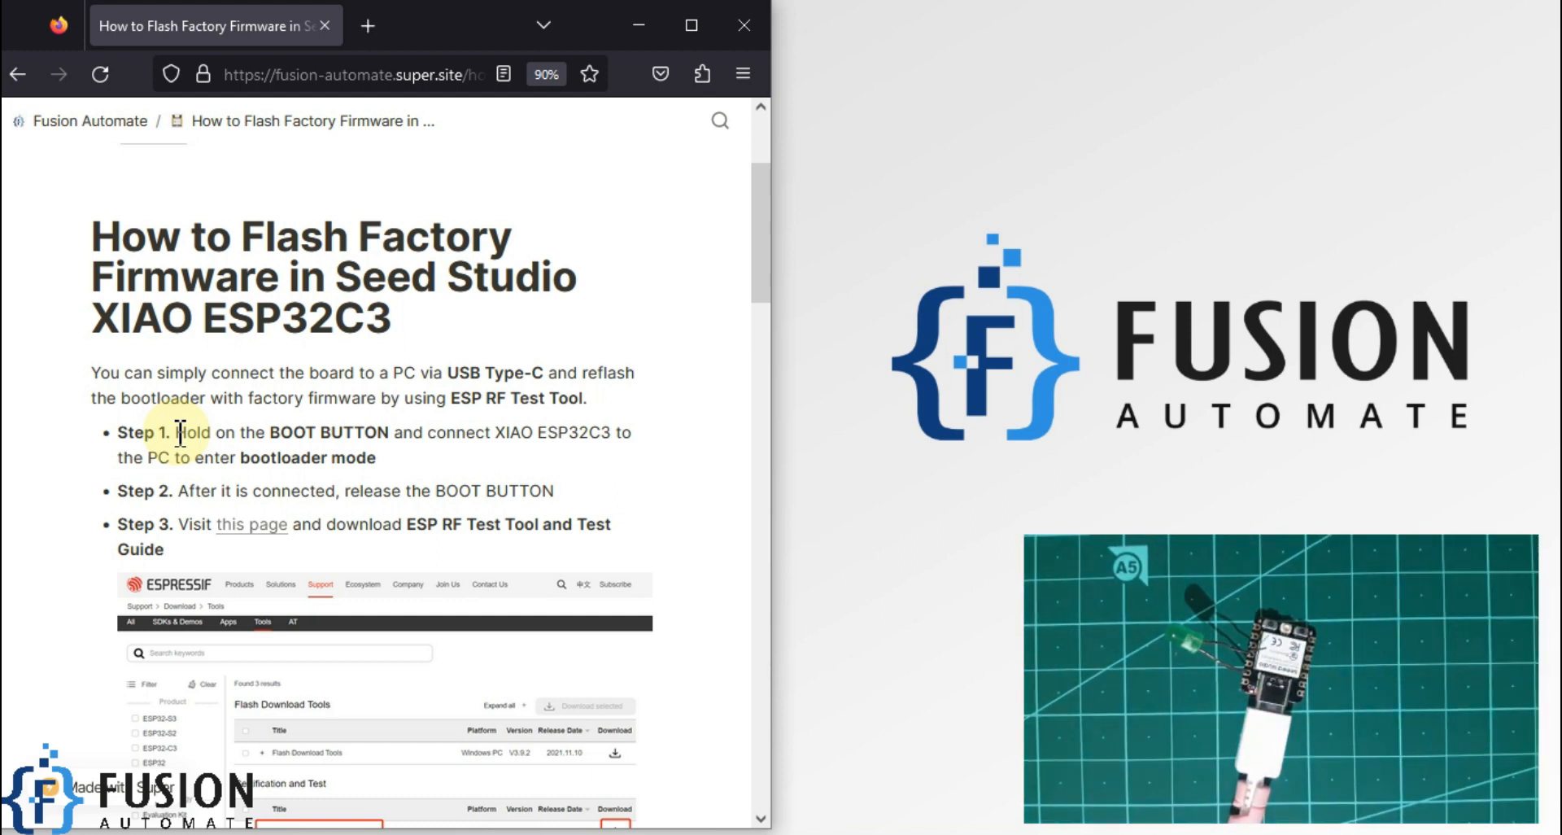
{"action": "mouse_move", "coordinate": [266, 545]}
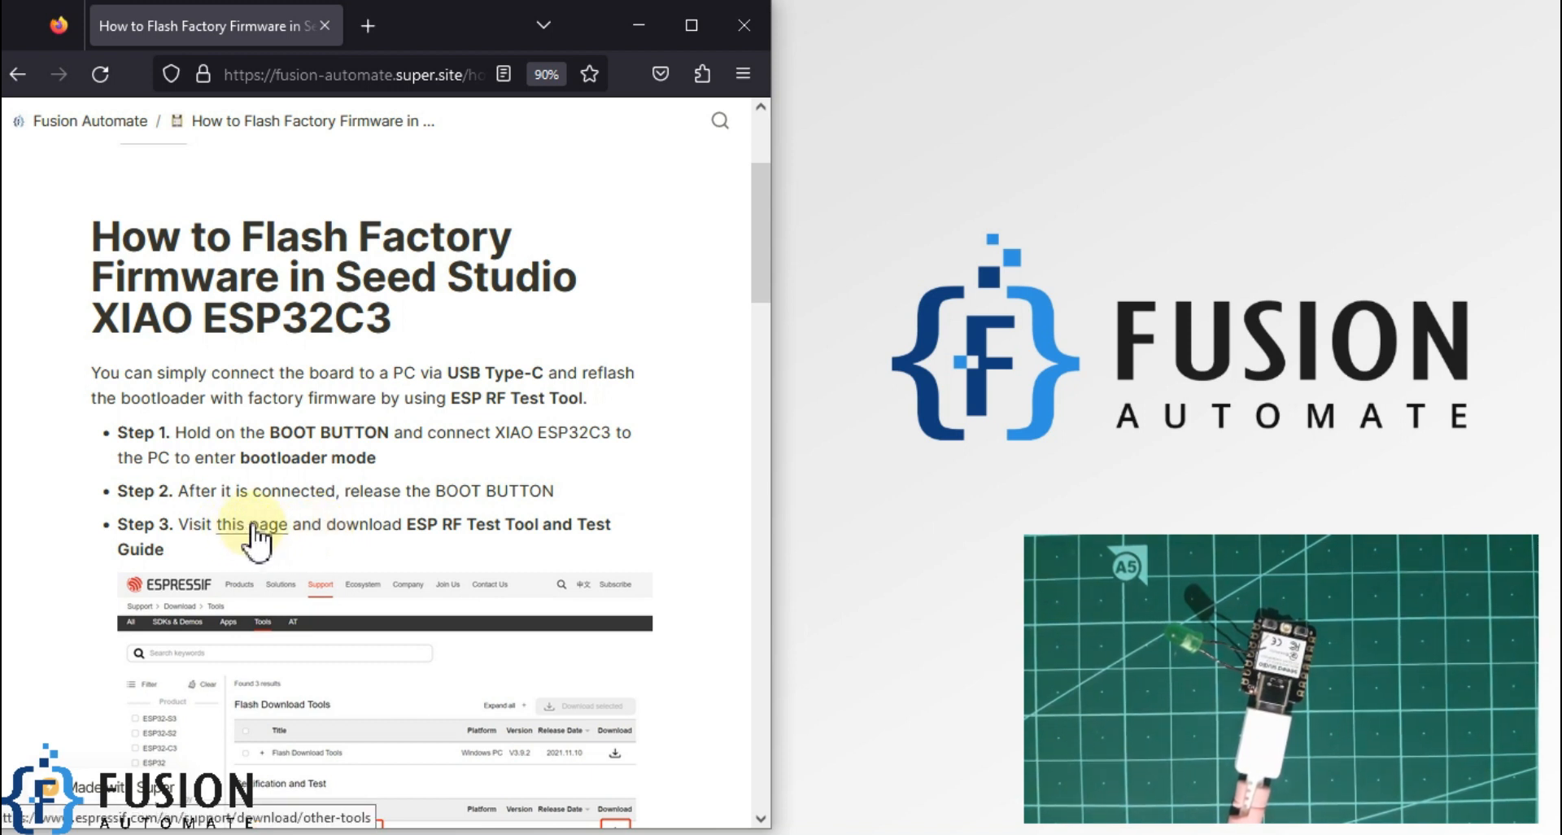
{"action": "left_click", "coordinate": [252, 524]}
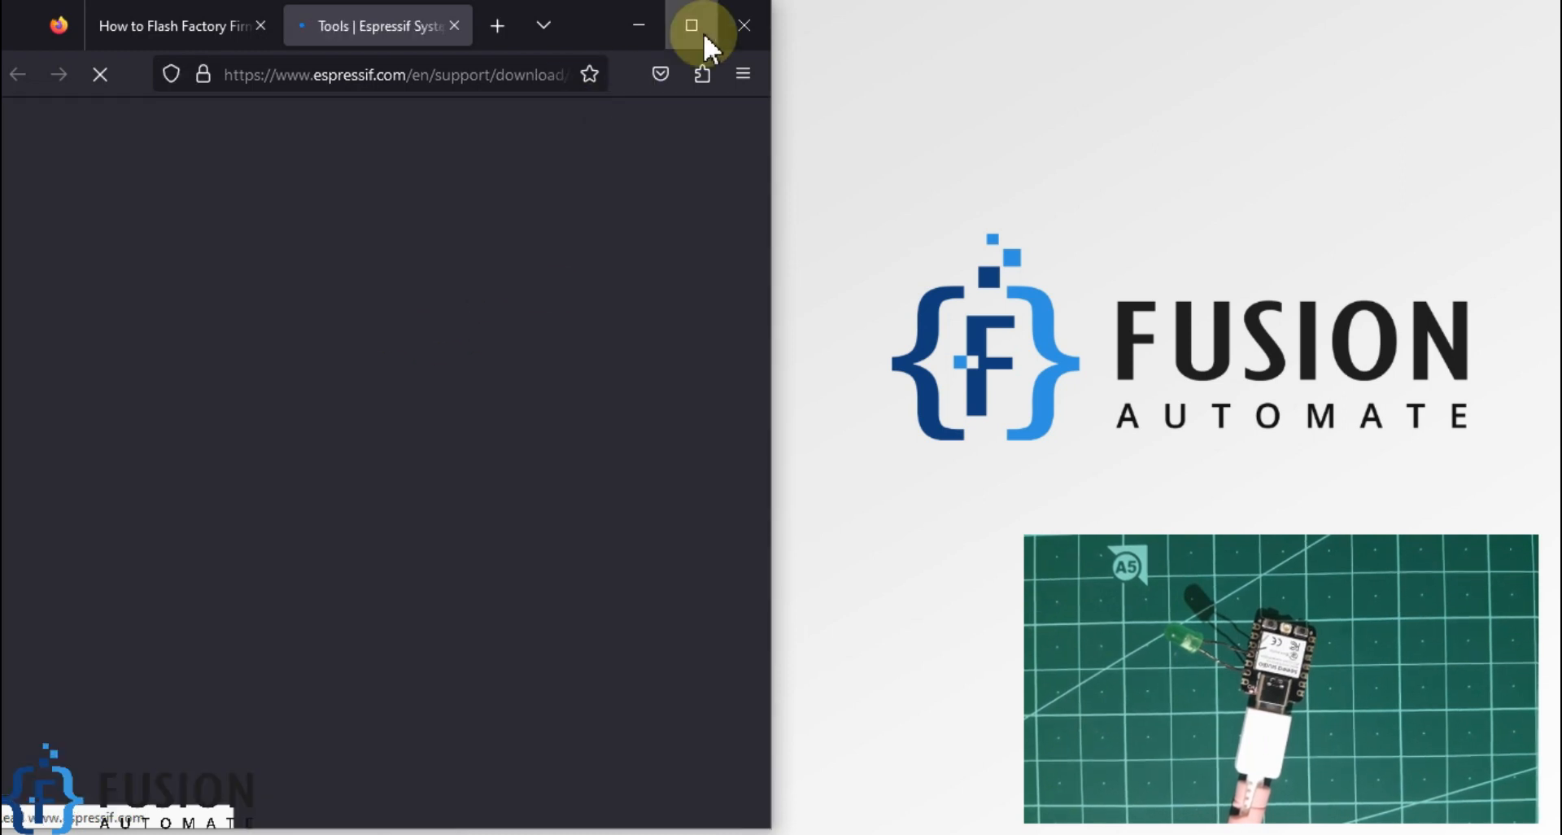
{"action": "left_click", "coordinate": [691, 25]}
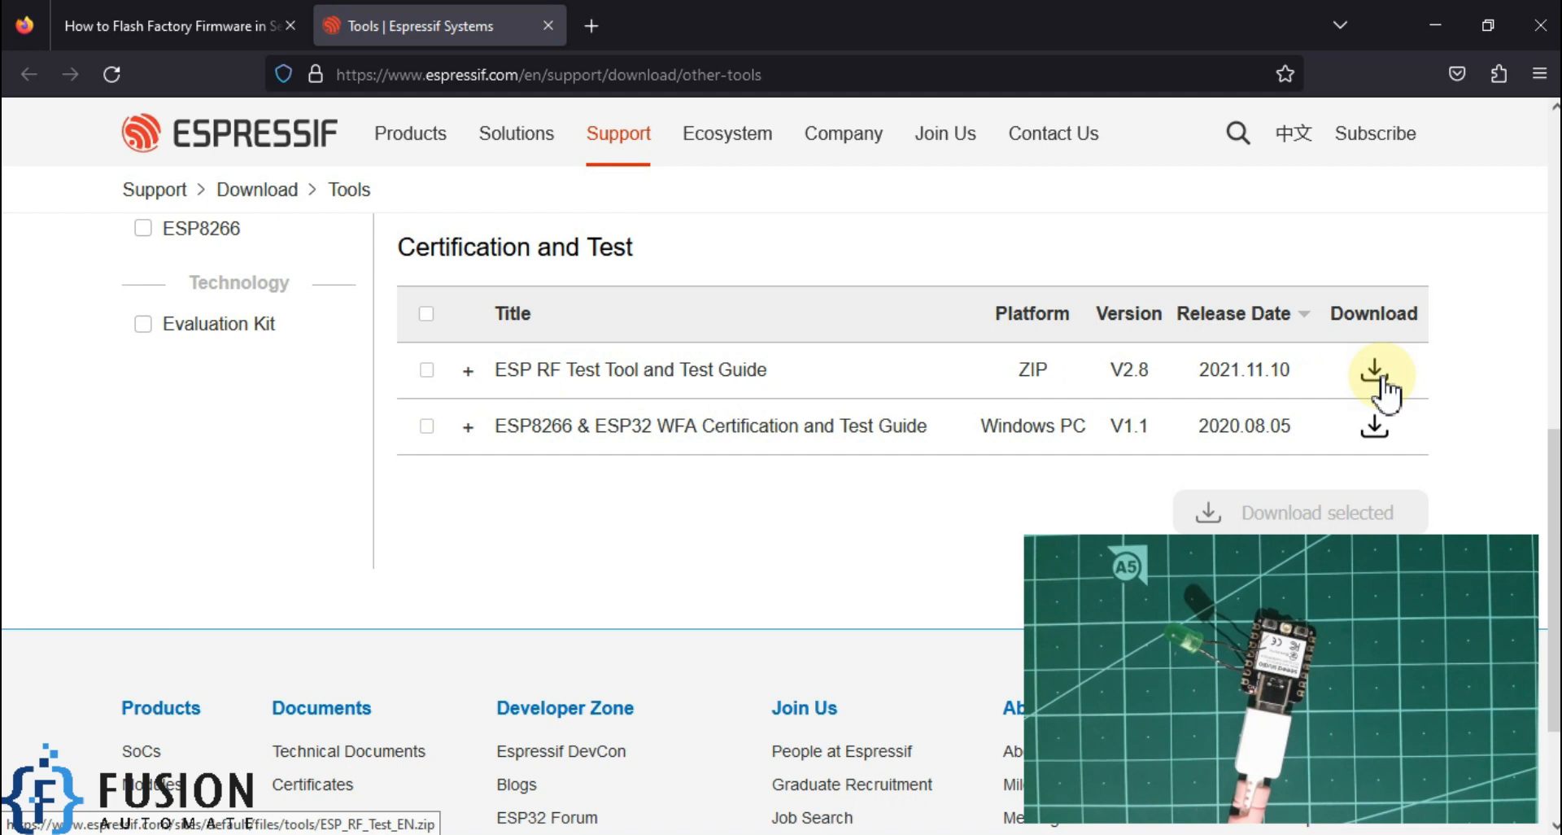
{"action": "left_click", "coordinate": [1375, 376]}
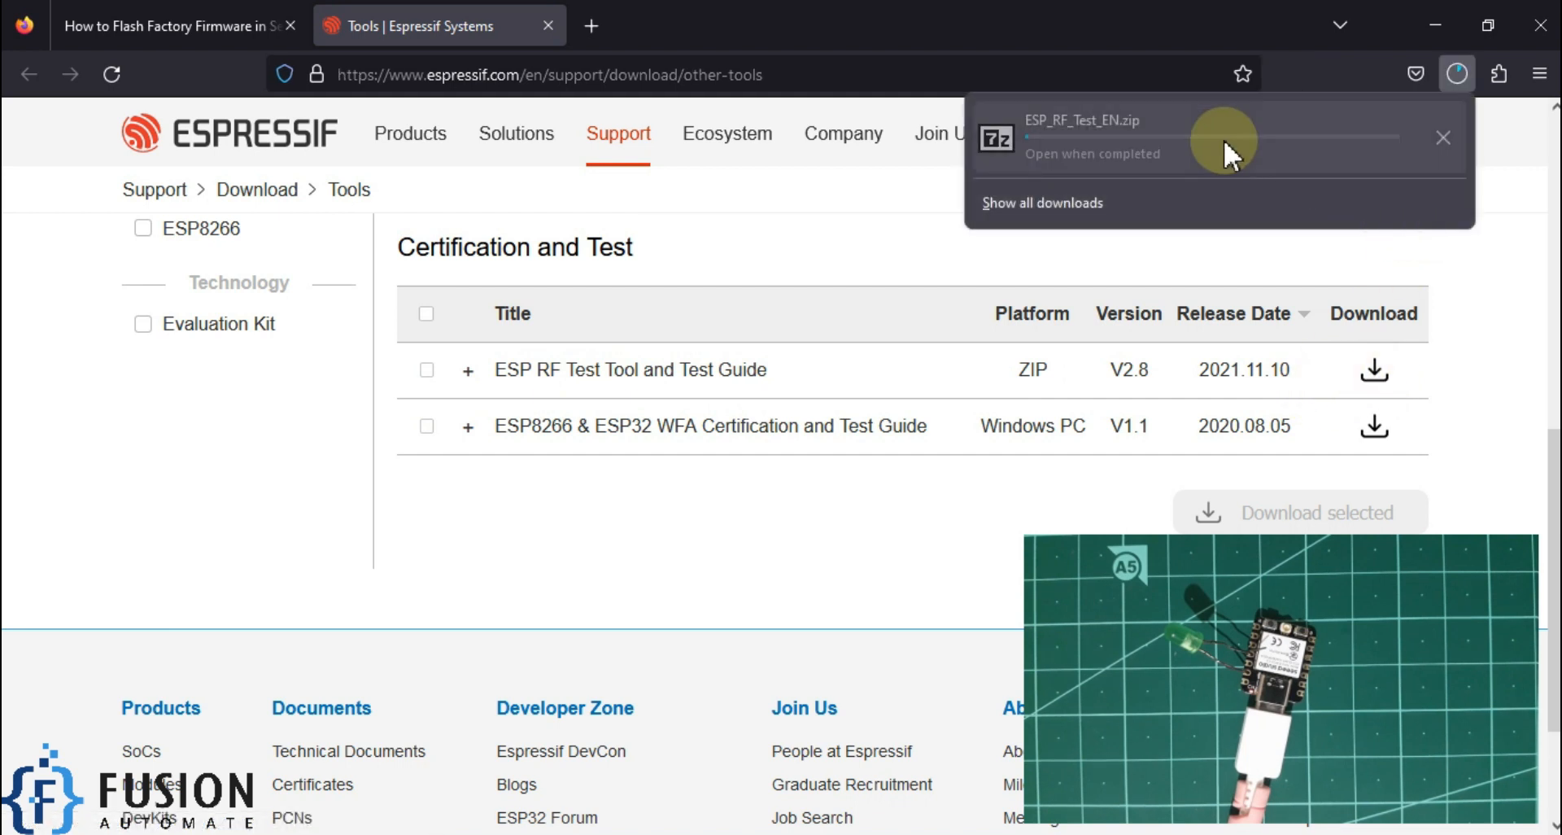
{"action": "mouse_move", "coordinate": [1212, 264]}
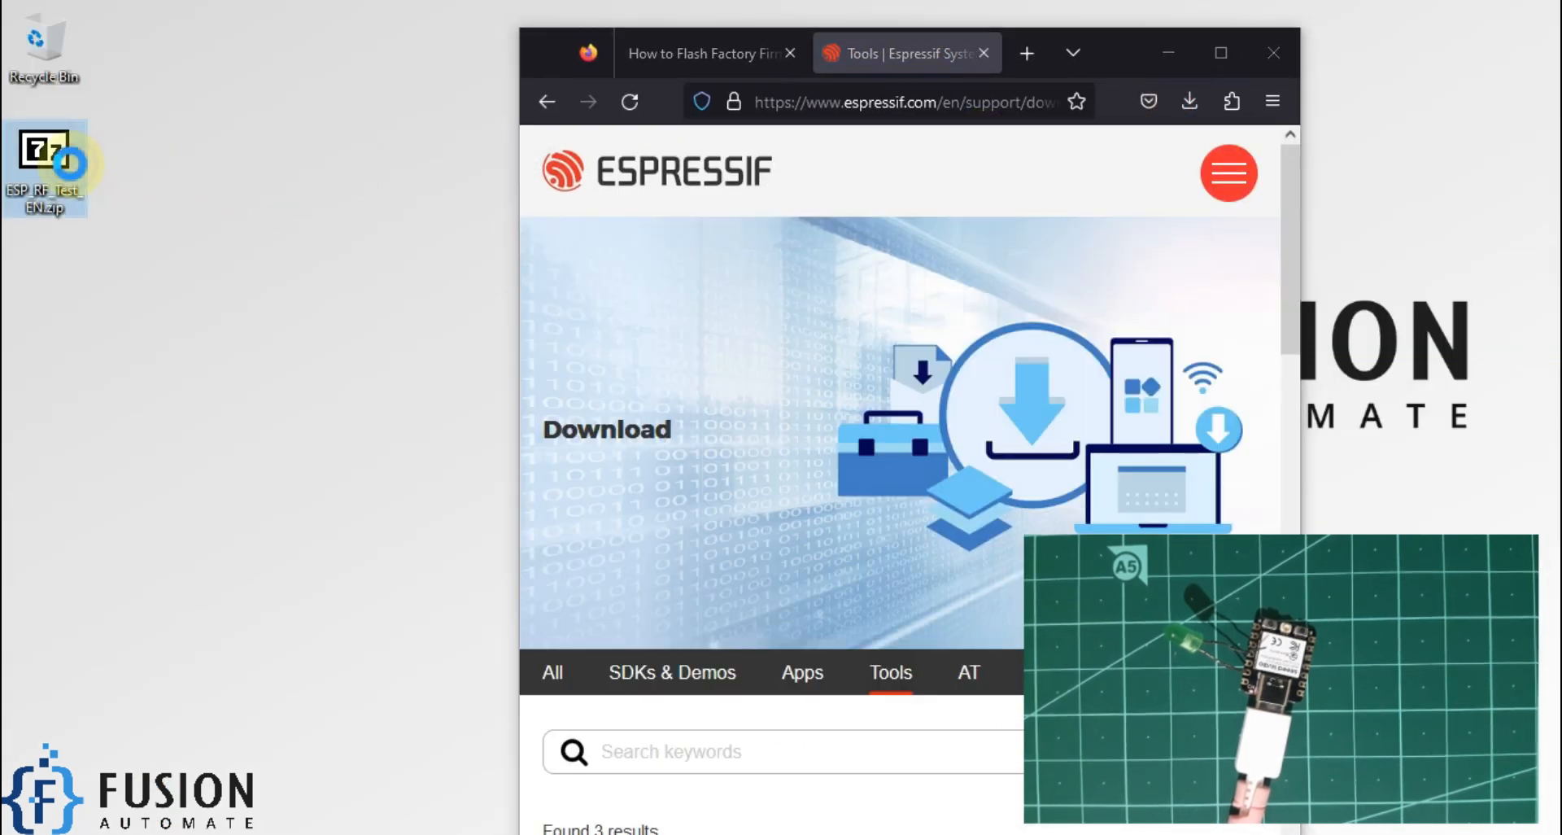
Extract ESP_RF_Test_EN.zip with 7-Zip into its own folder and select the Step 4 folder path.
{"action": "right_click", "coordinate": [44, 159]}
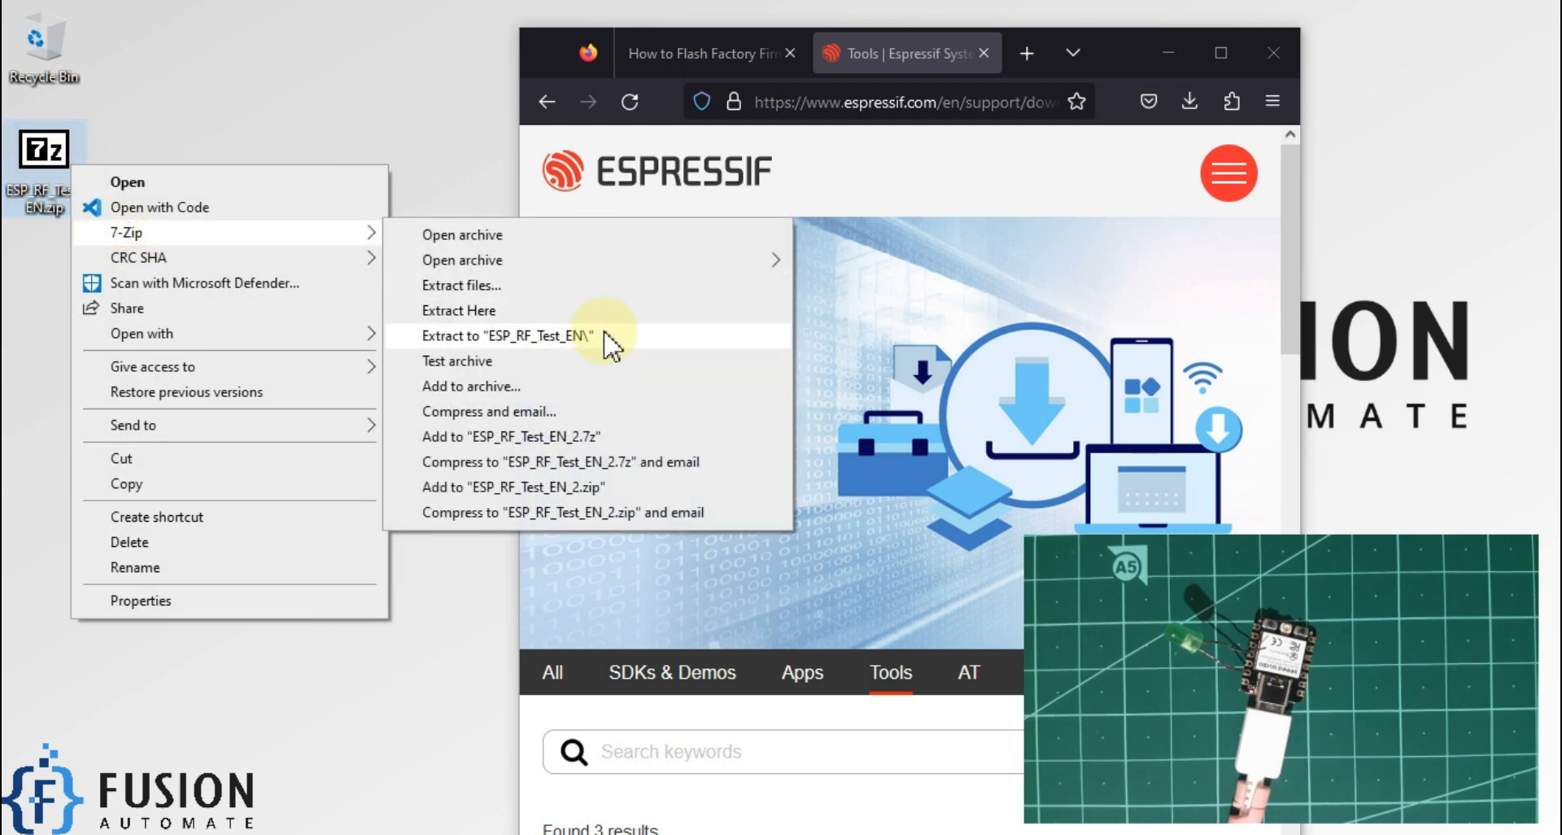
{"action": "left_click", "coordinate": [495, 334]}
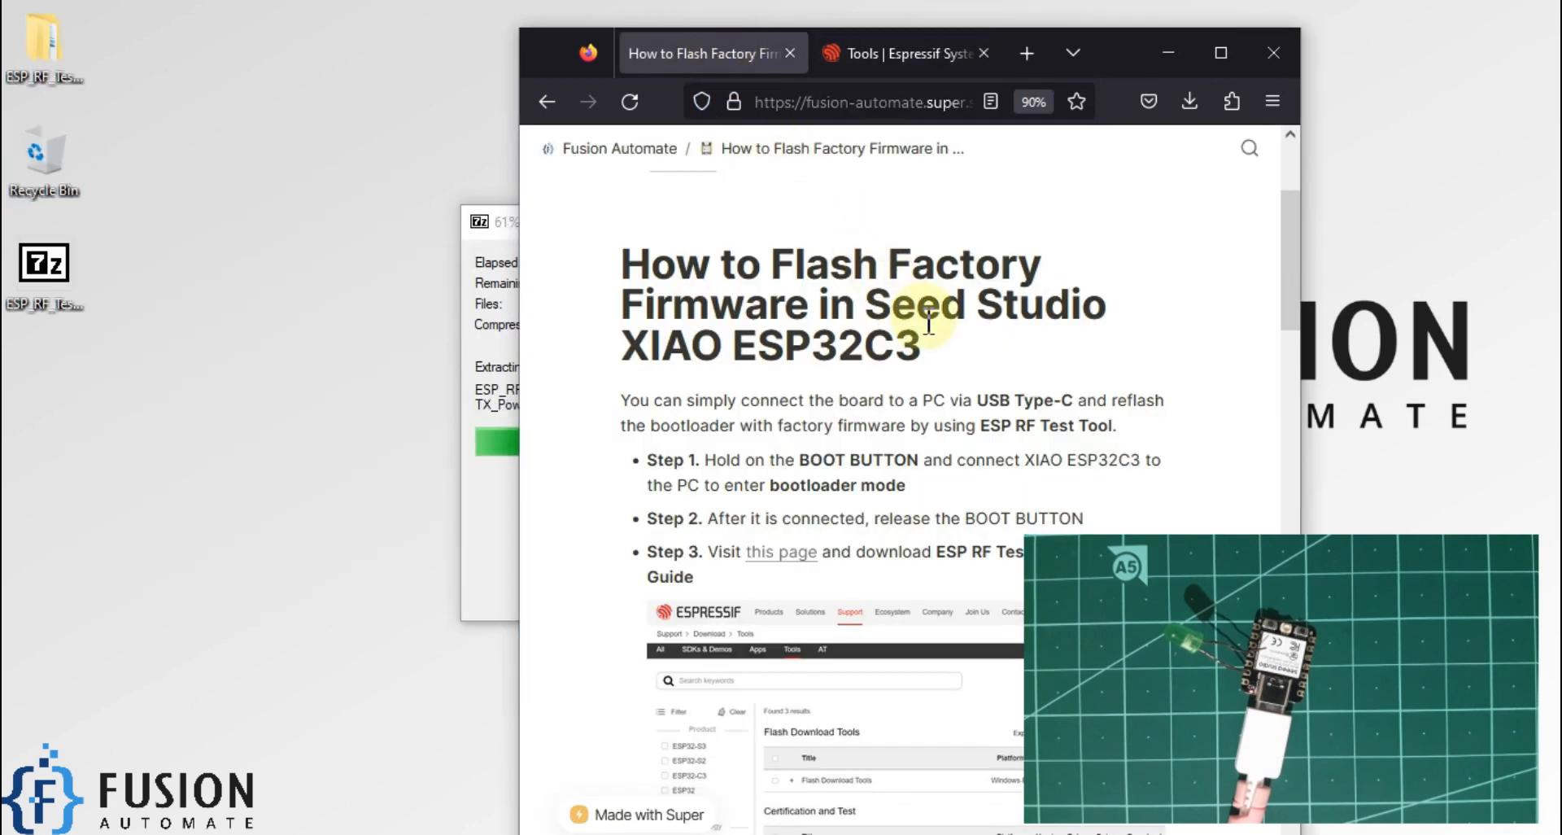
{"action": "scroll", "scroll_direction": "down", "scroll_amount": 3}
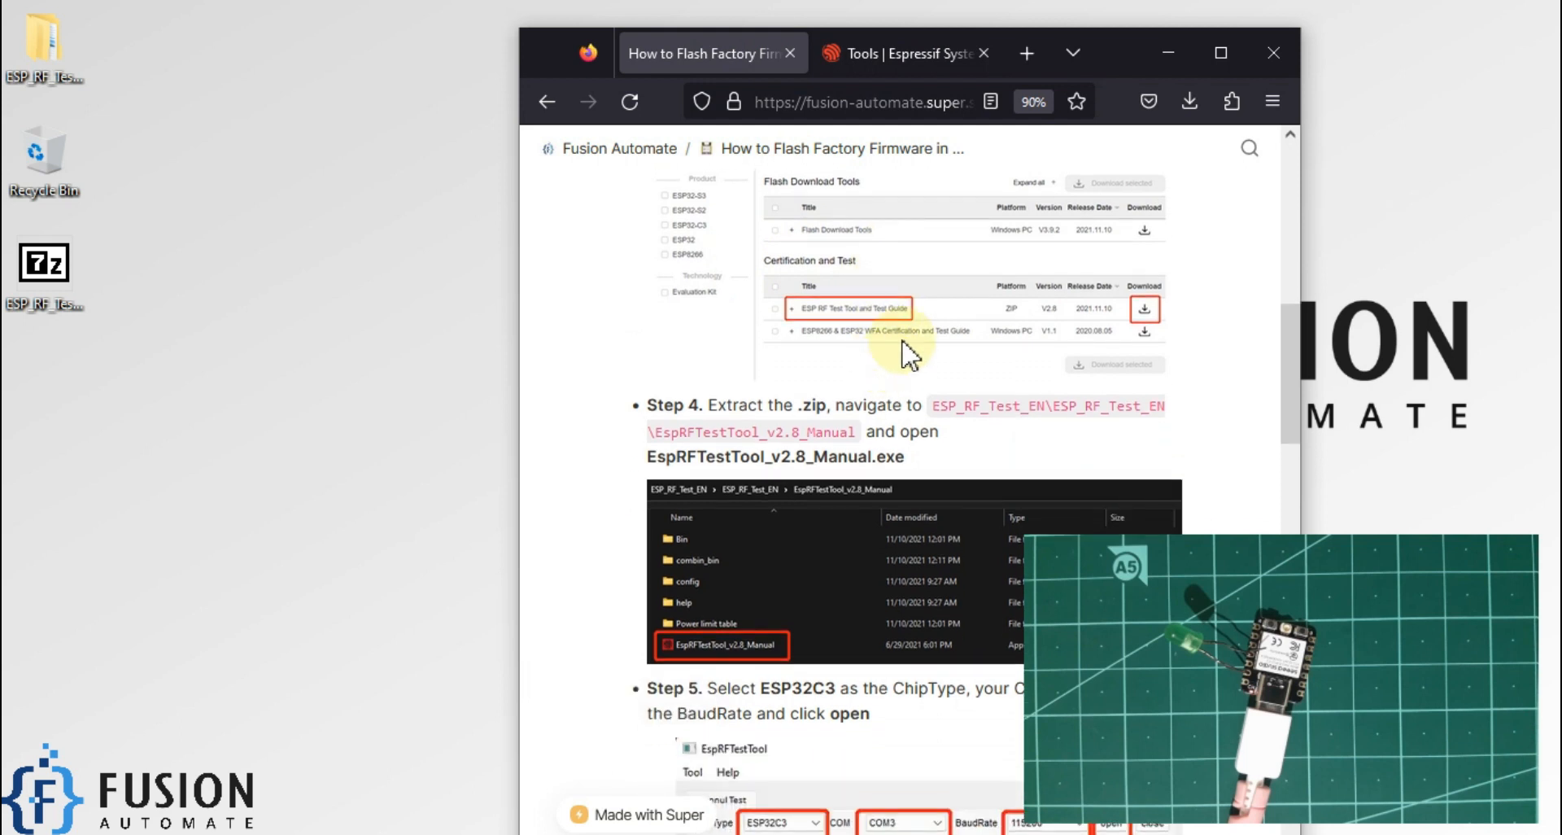
{"action": "scroll", "scroll_direction": "down", "scroll_amount": 3}
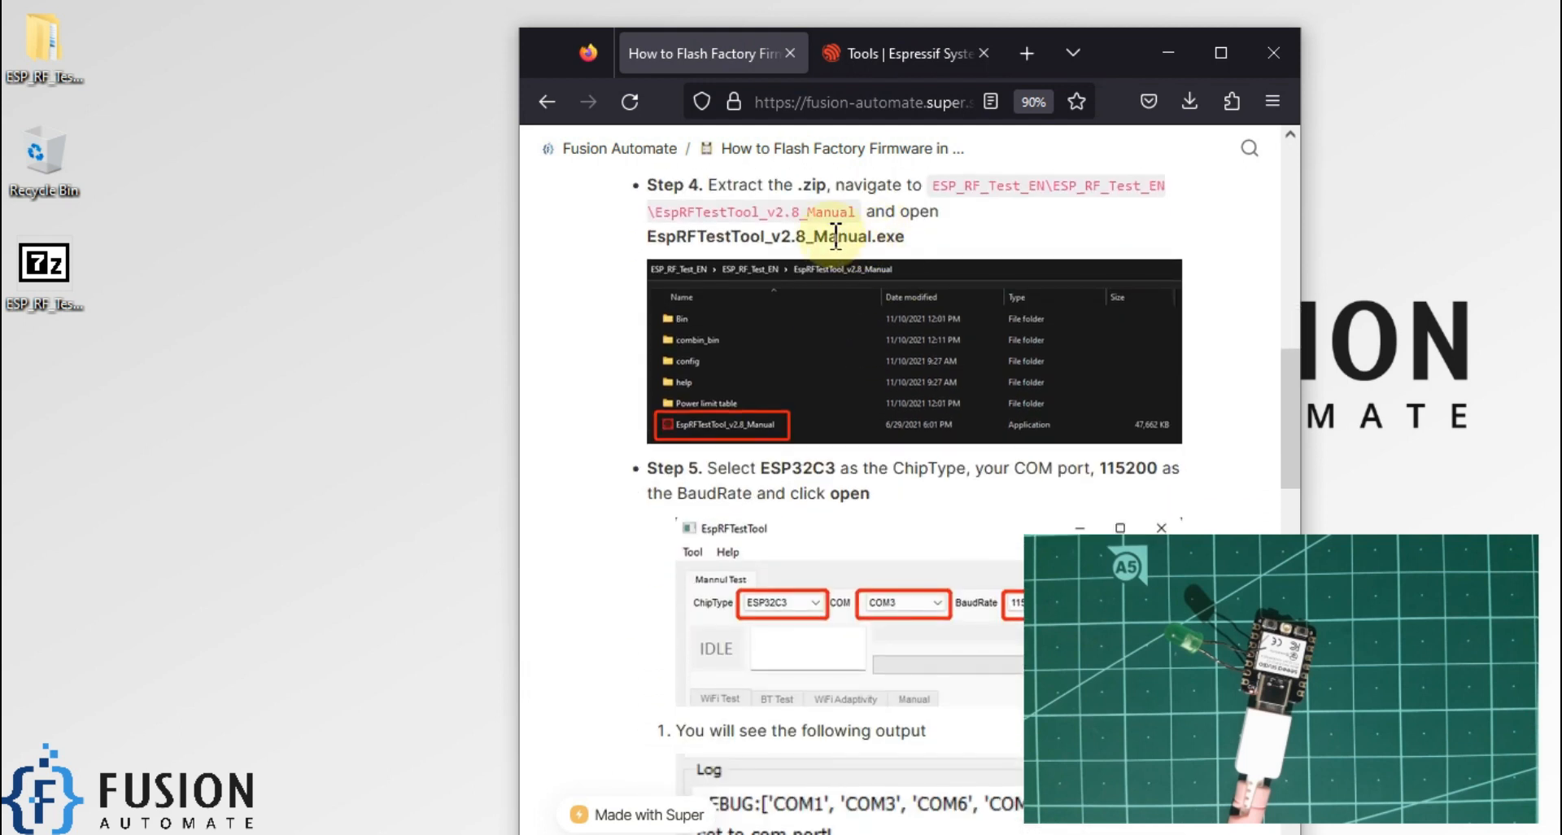
{"action": "mouse_move", "coordinate": [936, 187]}
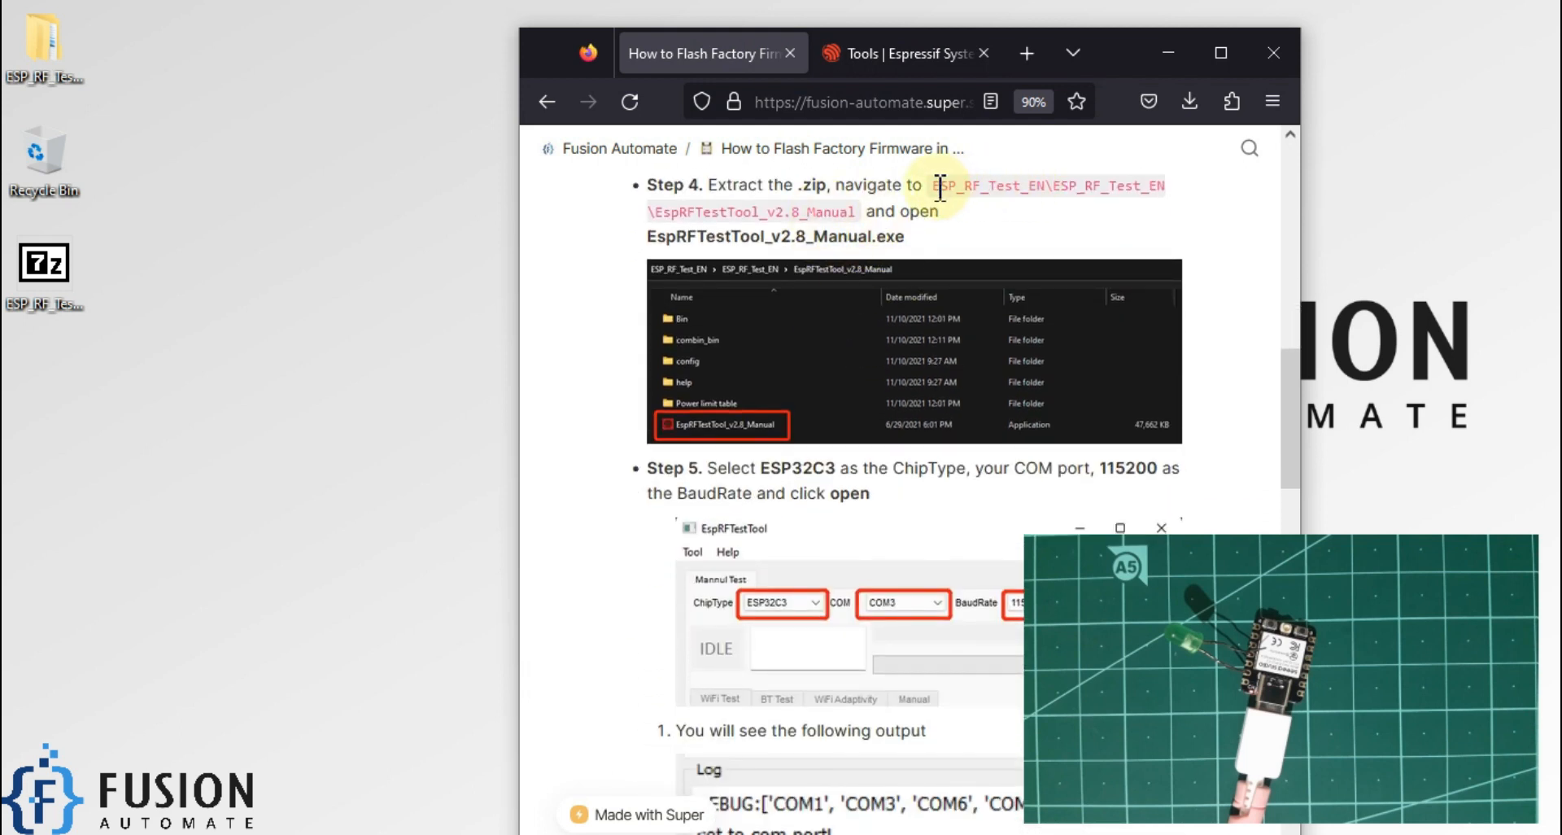
{"action": "left_click_drag", "start_coordinate": [936, 185], "coordinate": [861, 235]}
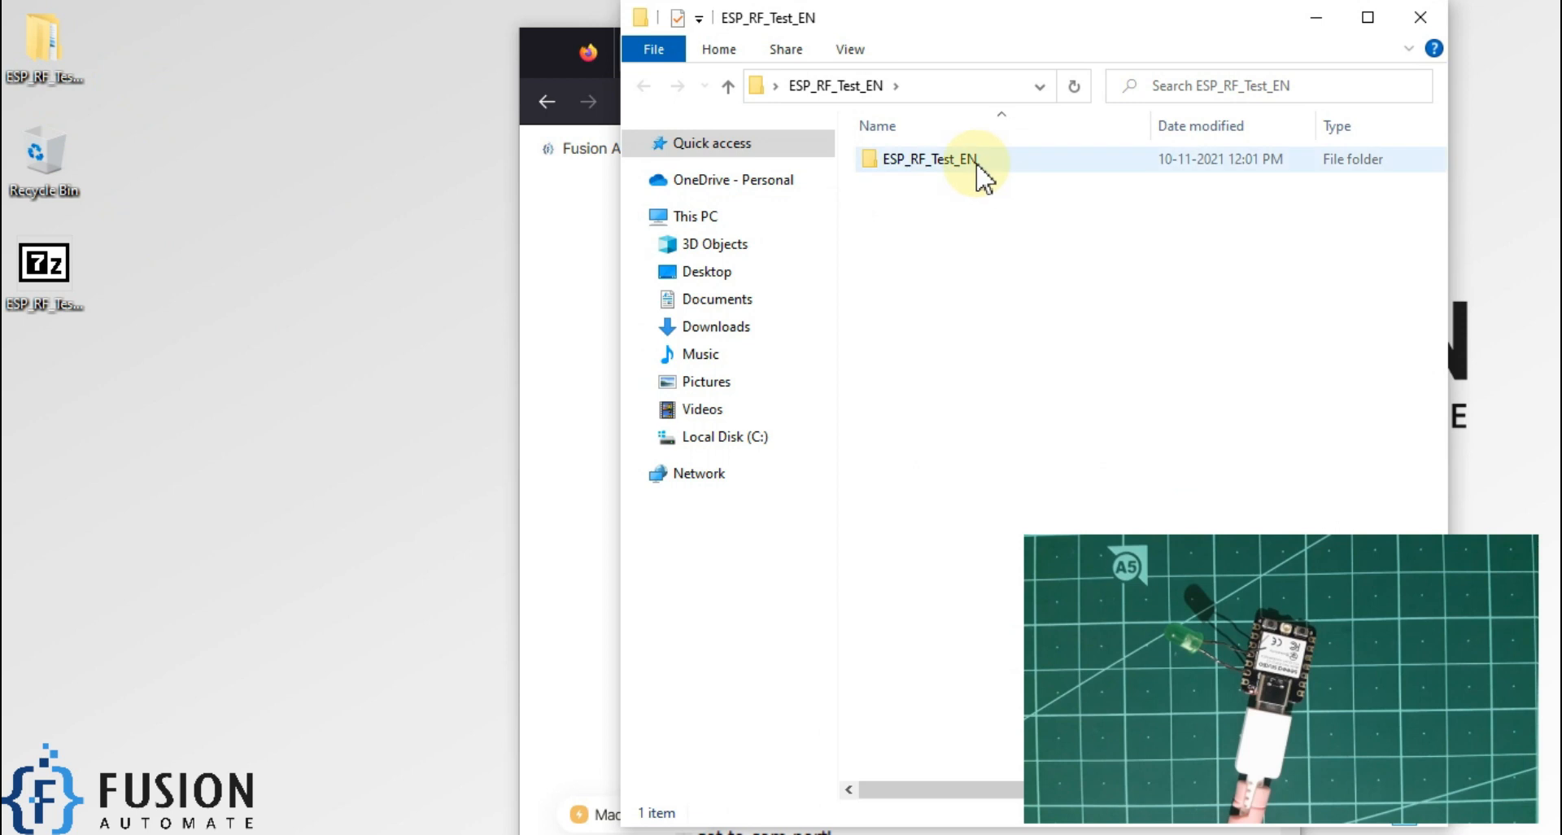
Launch EspRFTestTool_v2.8_Manual.exe from inside the extracted ESP_RF_Test_EN folder.
{"action": "double_click", "coordinate": [927, 159]}
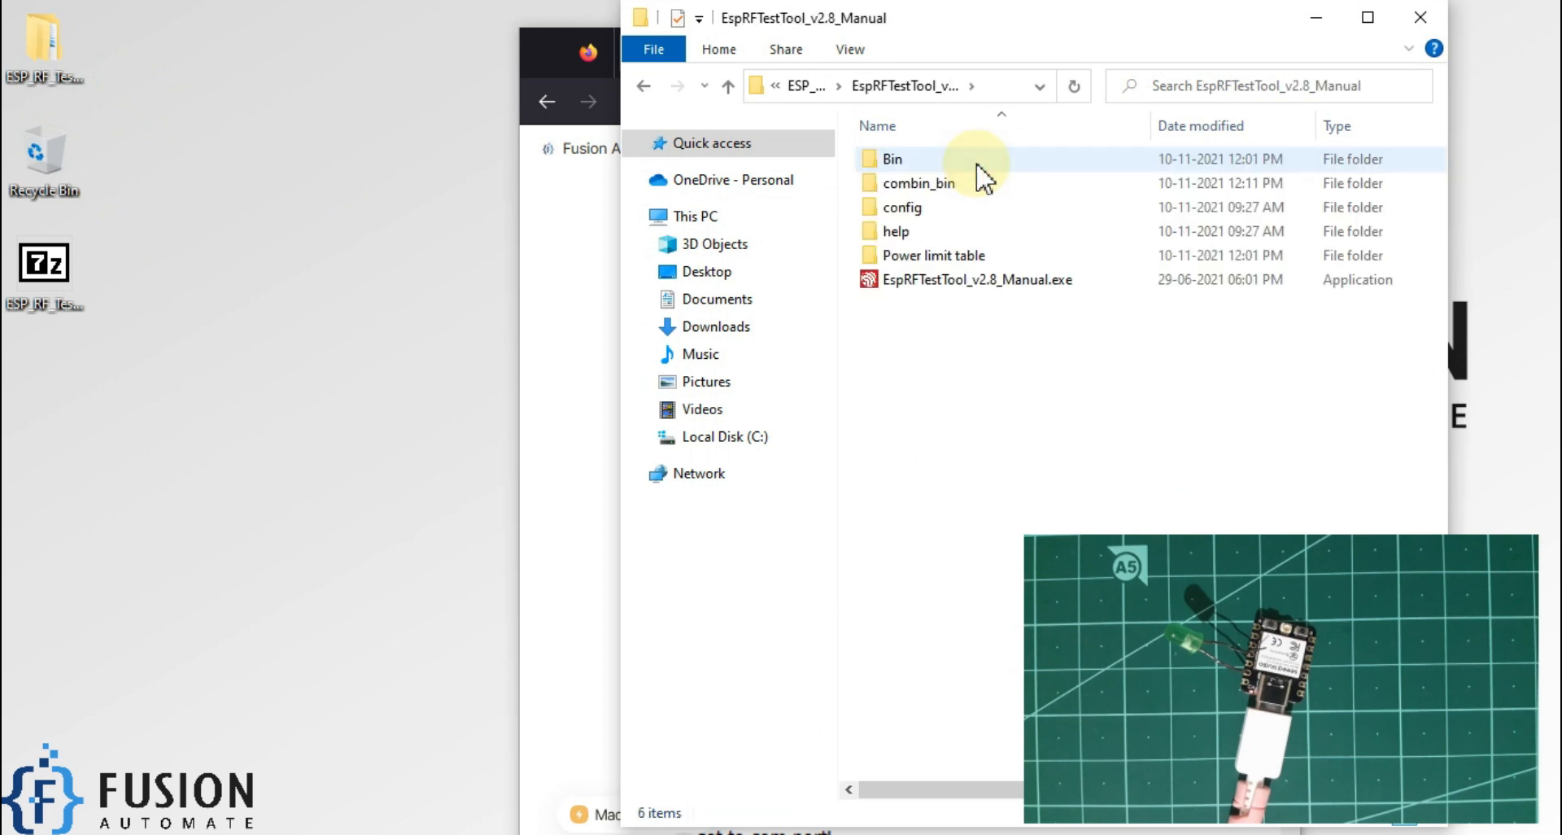
{"action": "left_click", "coordinate": [974, 279]}
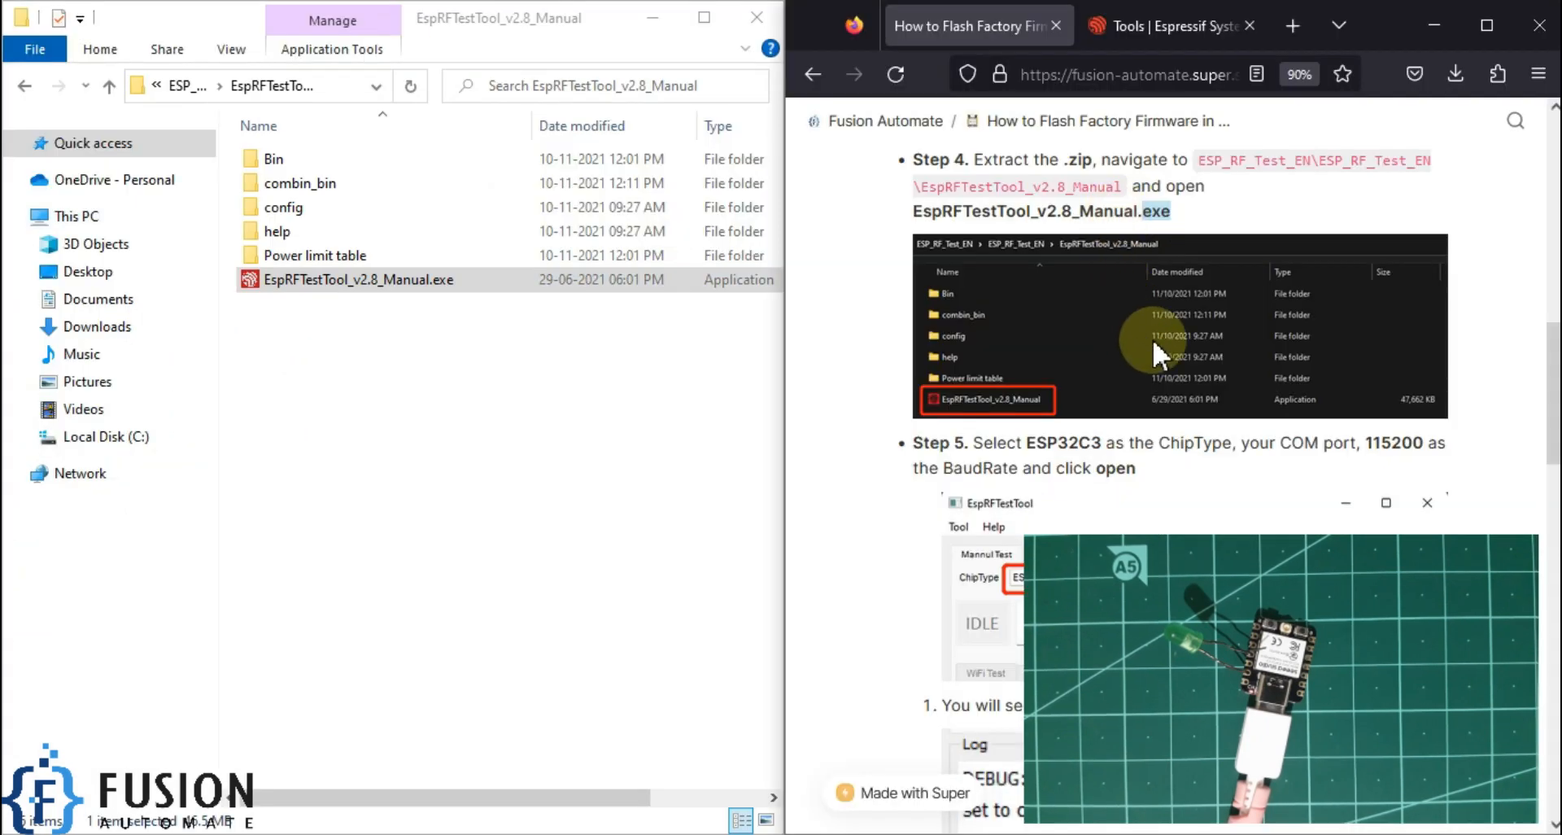
{"action": "scroll", "scroll_direction": "down", "scroll_amount": 3}
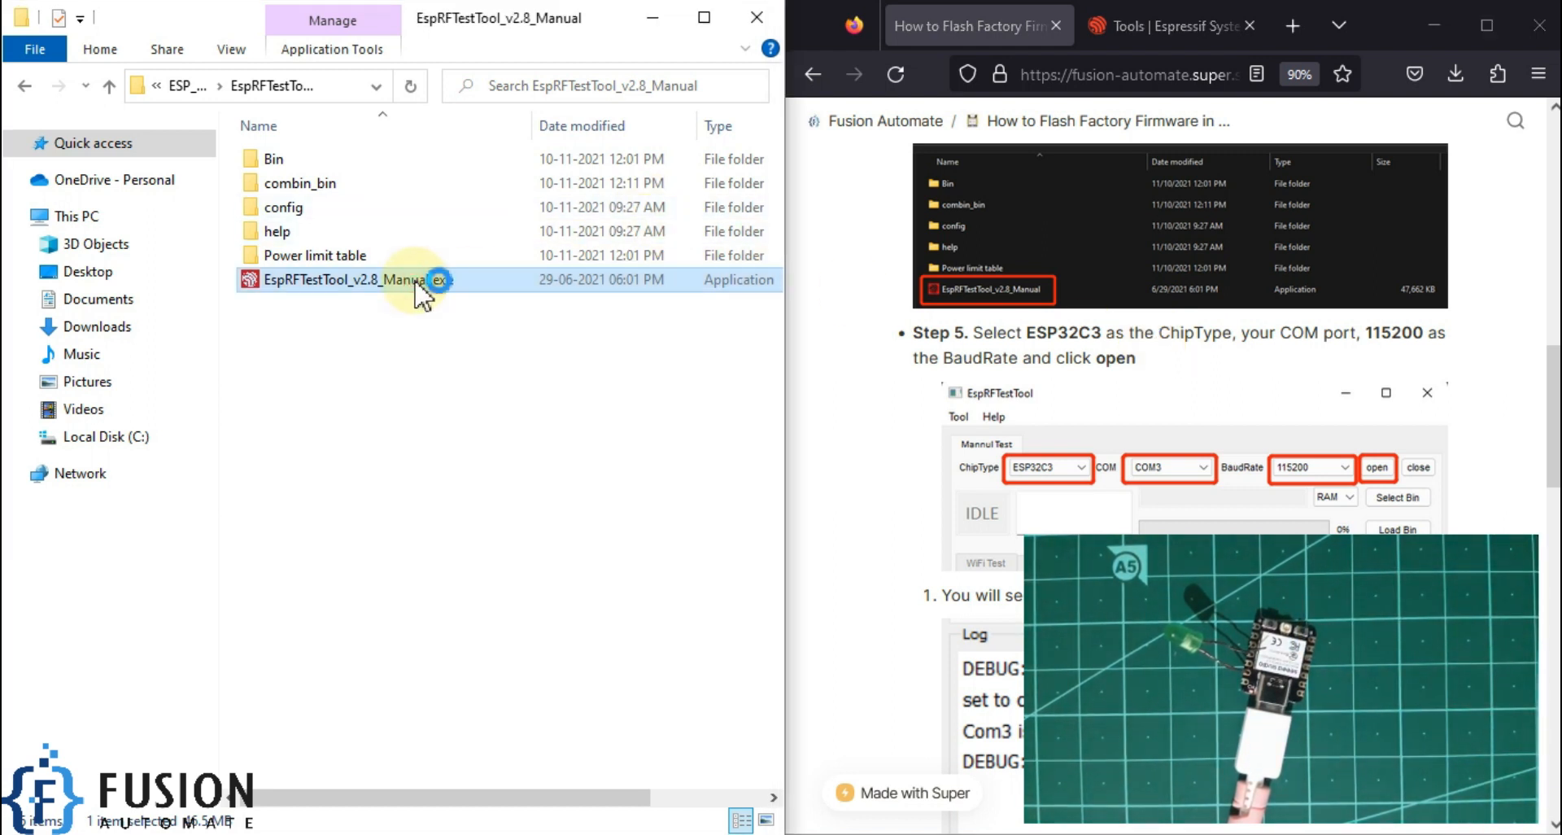
{"action": "double_click", "coordinate": [343, 279]}
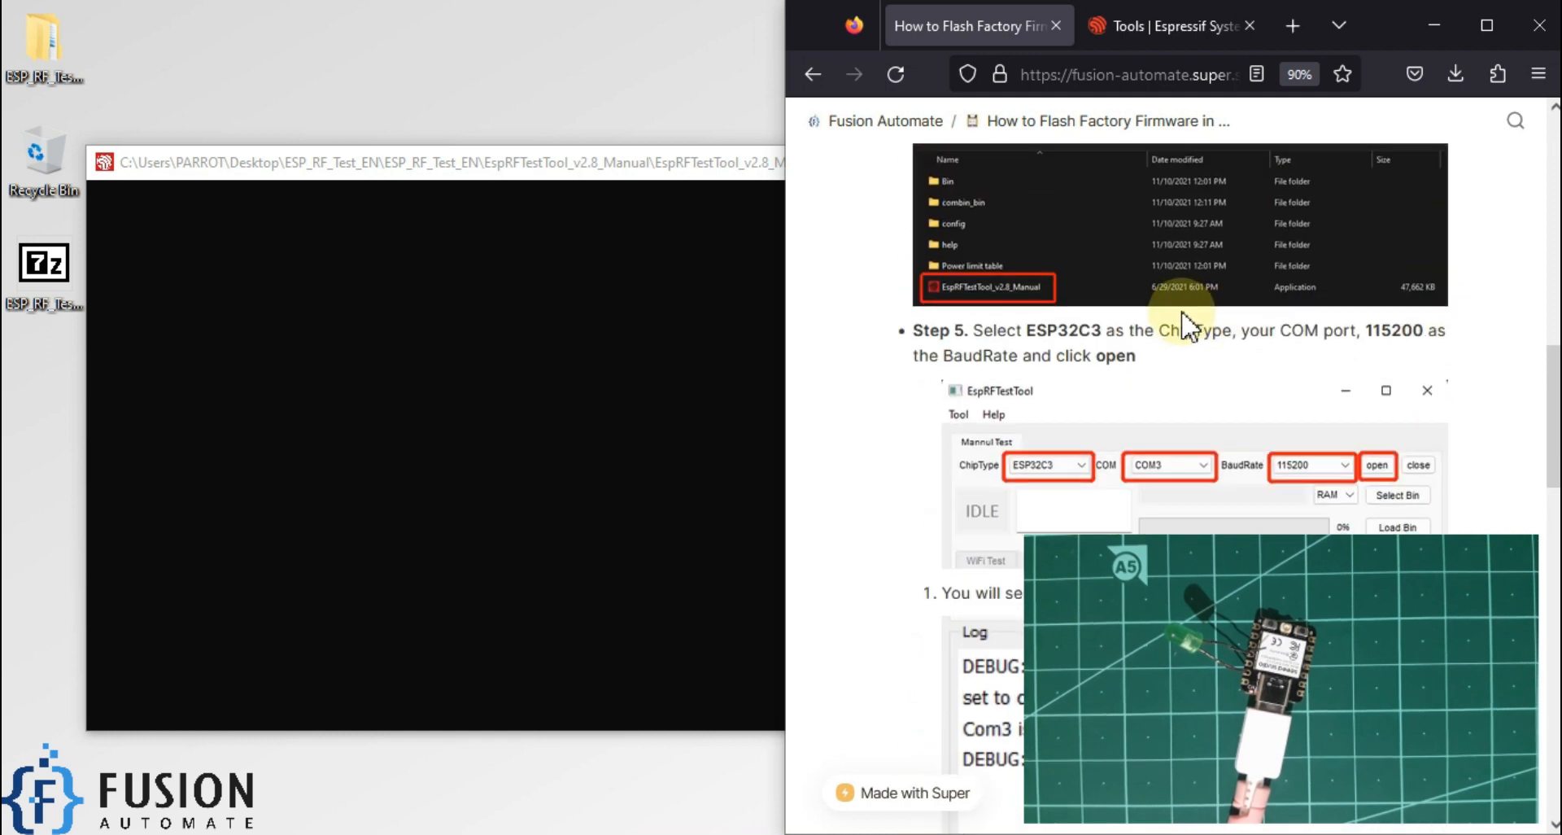
Scroll to Step 7 and check the XIAO ESP32C3 factory firmware download in the browser.
{"action": "scroll", "scroll_direction": "down", "scroll_amount": 3}
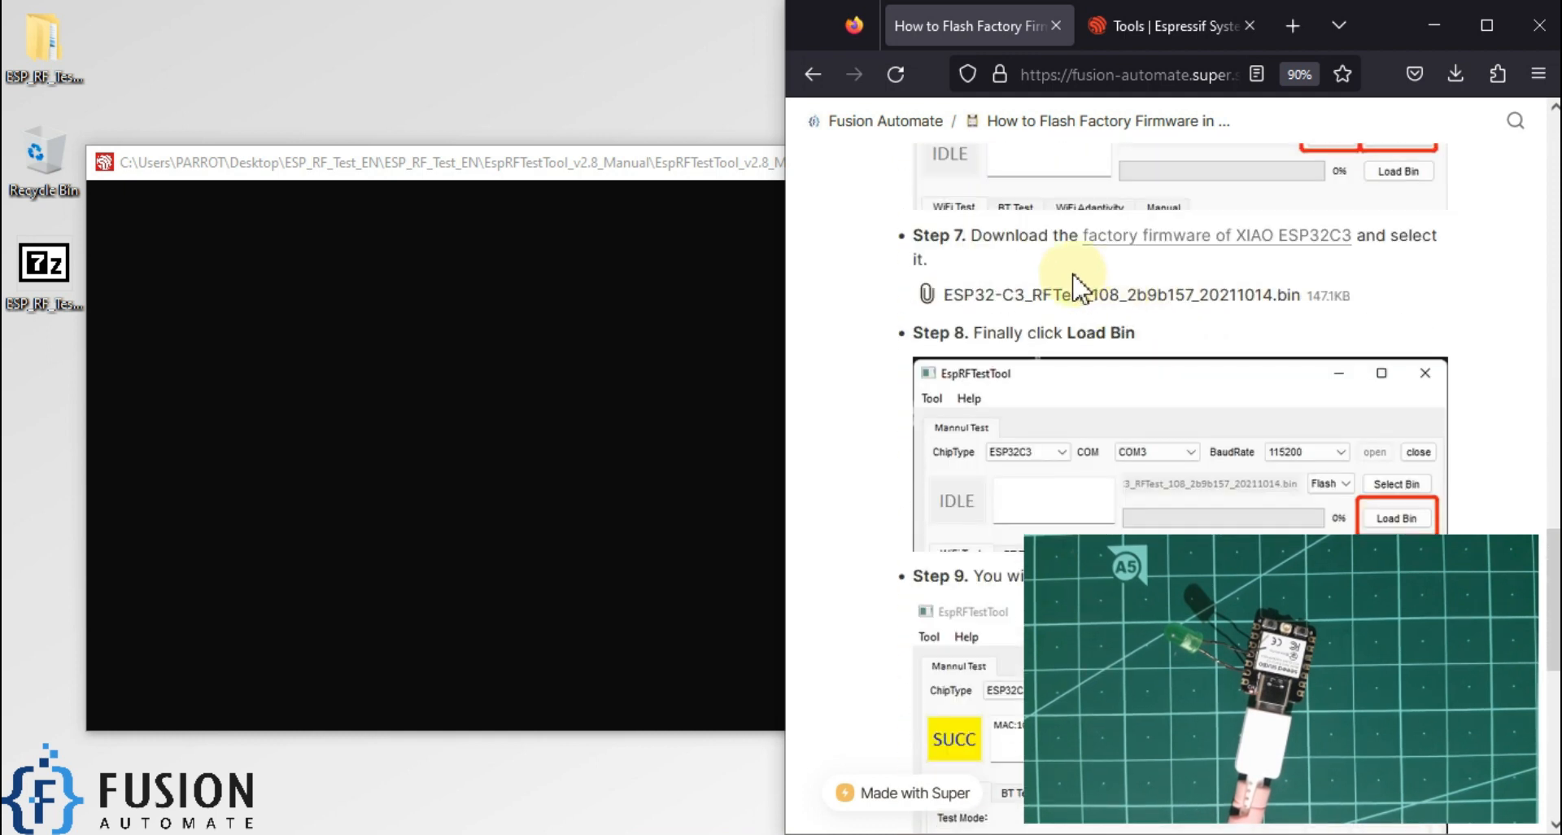
{"action": "mouse_move", "coordinate": [1166, 244]}
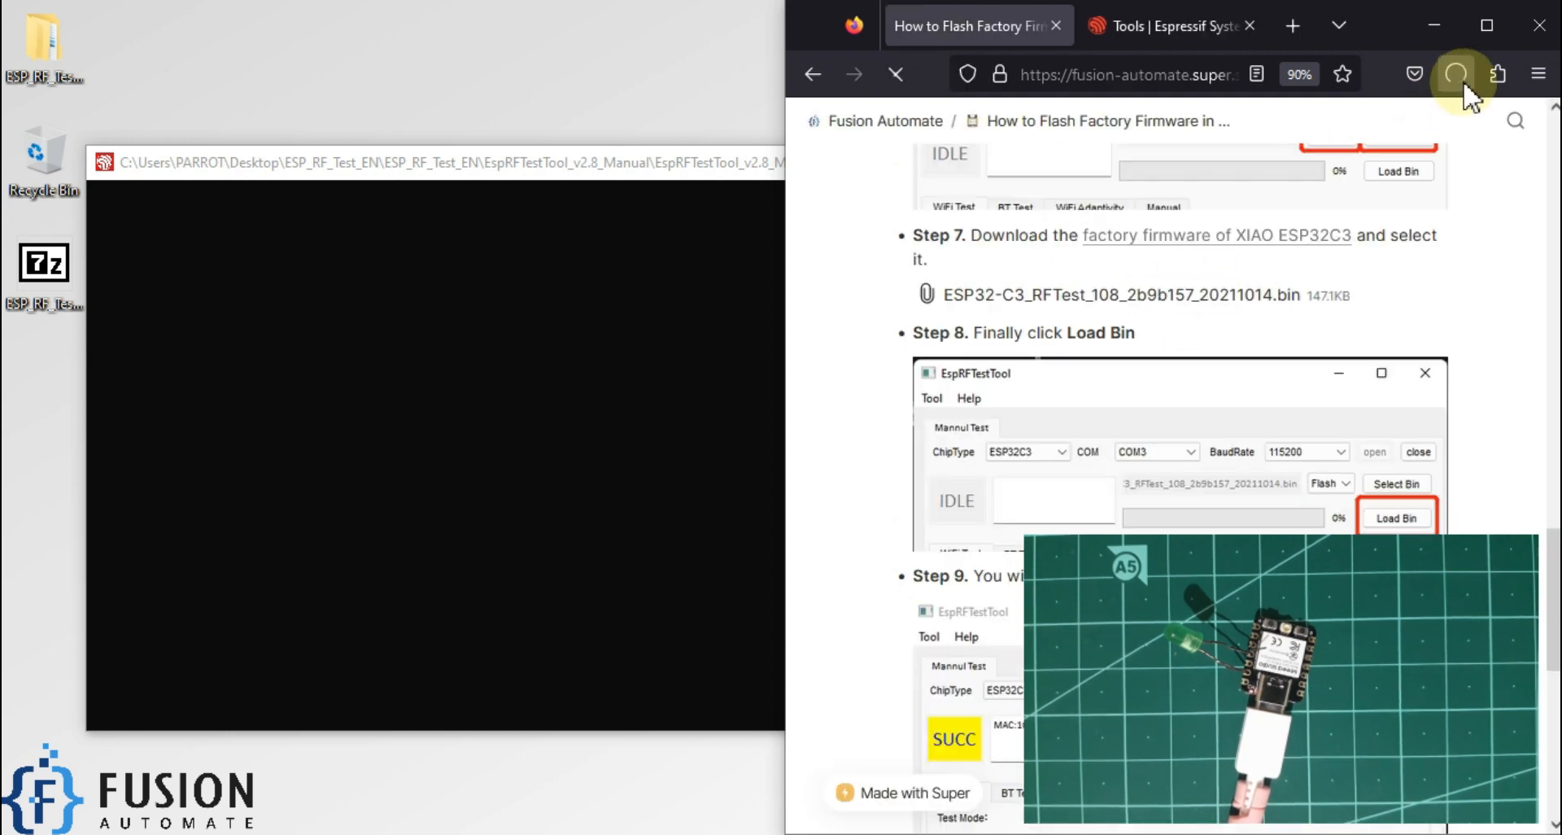
{"action": "left_click", "coordinate": [1414, 74]}
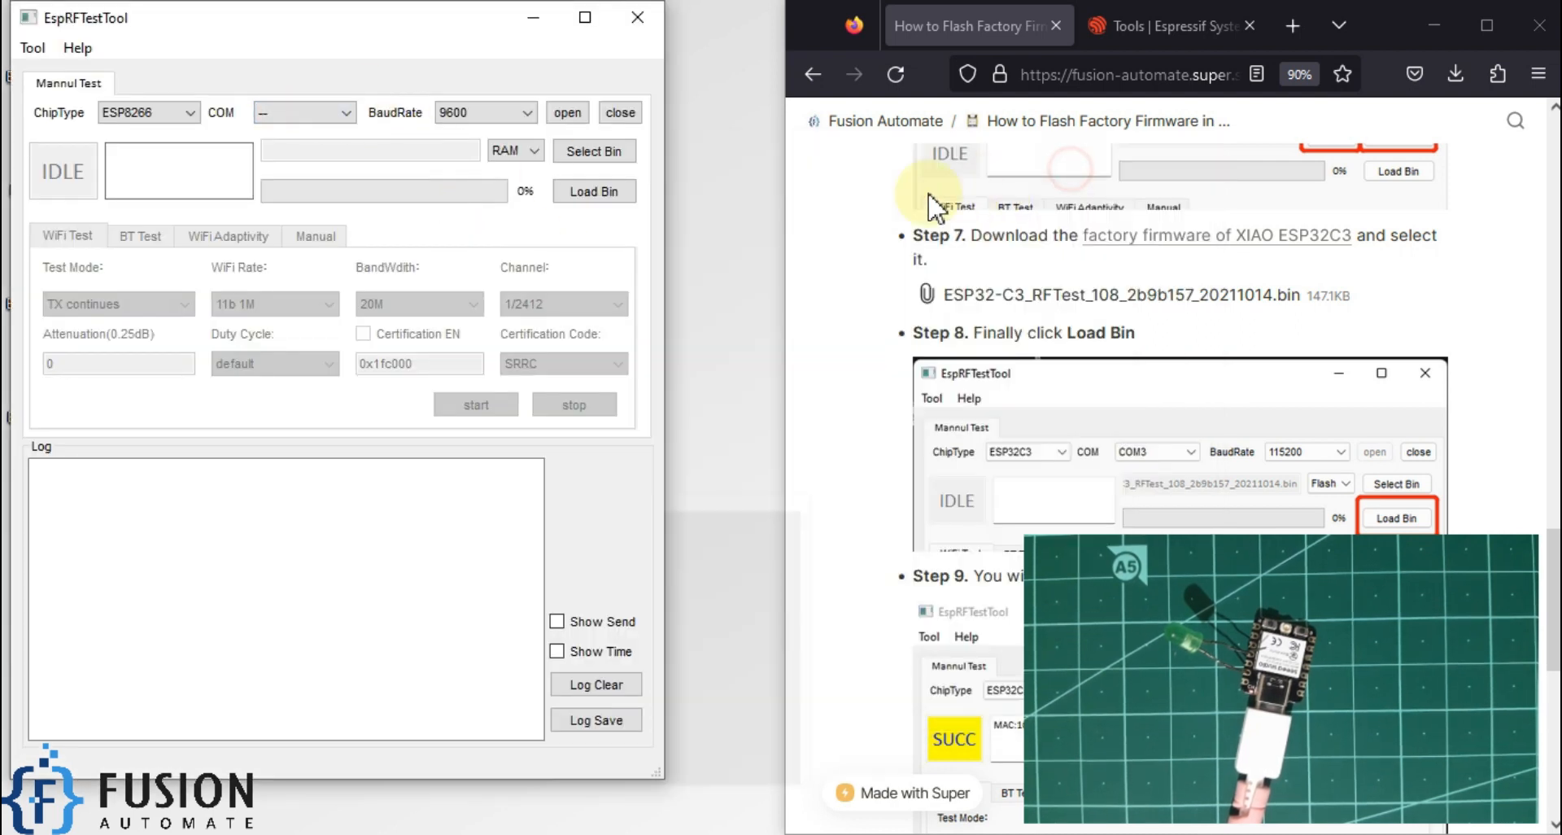
Set EspRFTestTool's chip type to ESP32C3 and its serial port to COM13.
{"action": "left_click", "coordinate": [188, 111]}
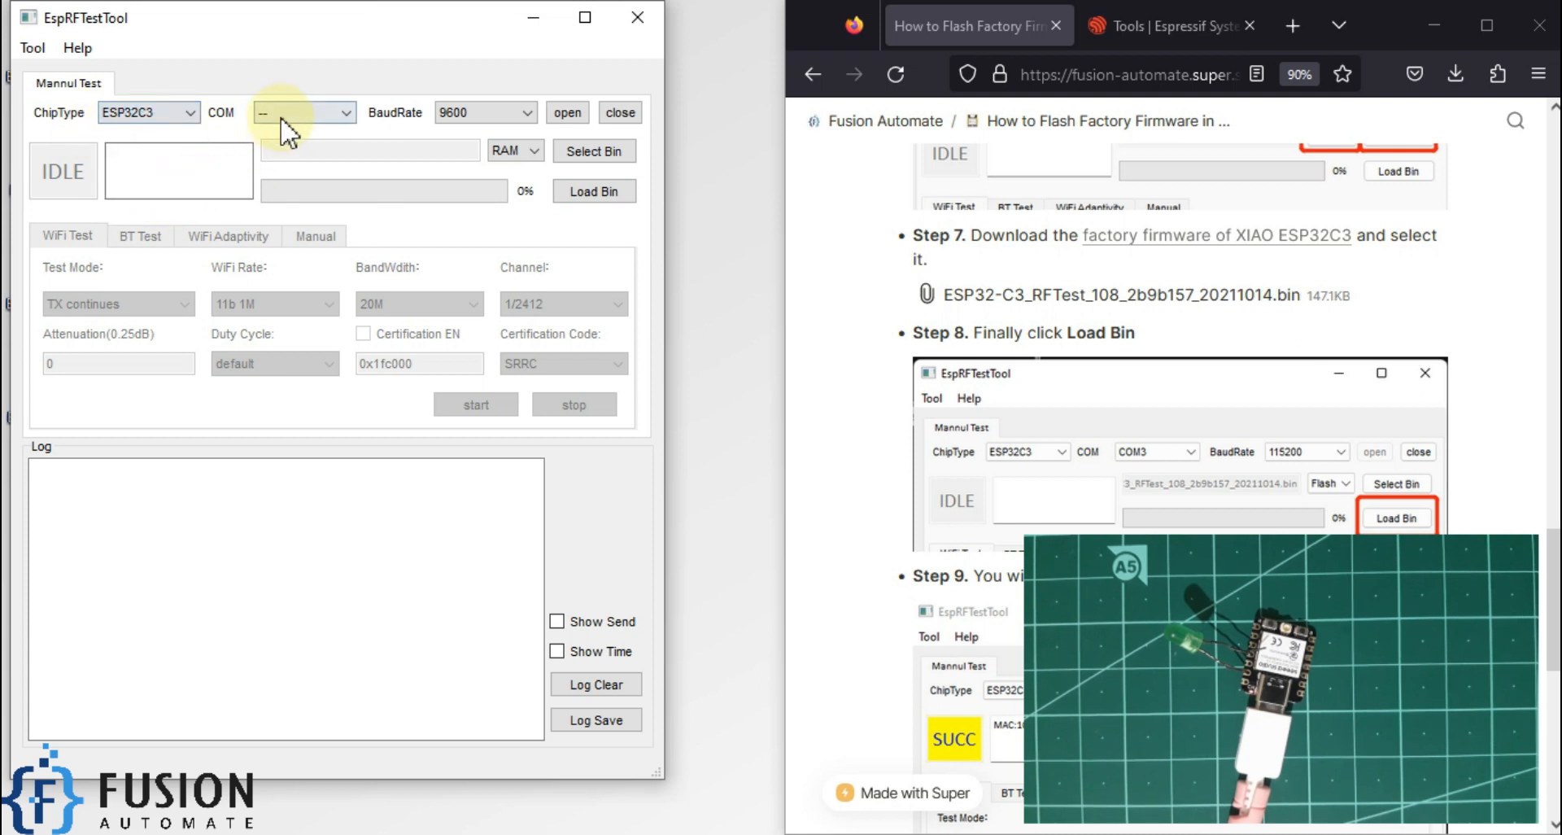
{"action": "left_click", "coordinate": [298, 111]}
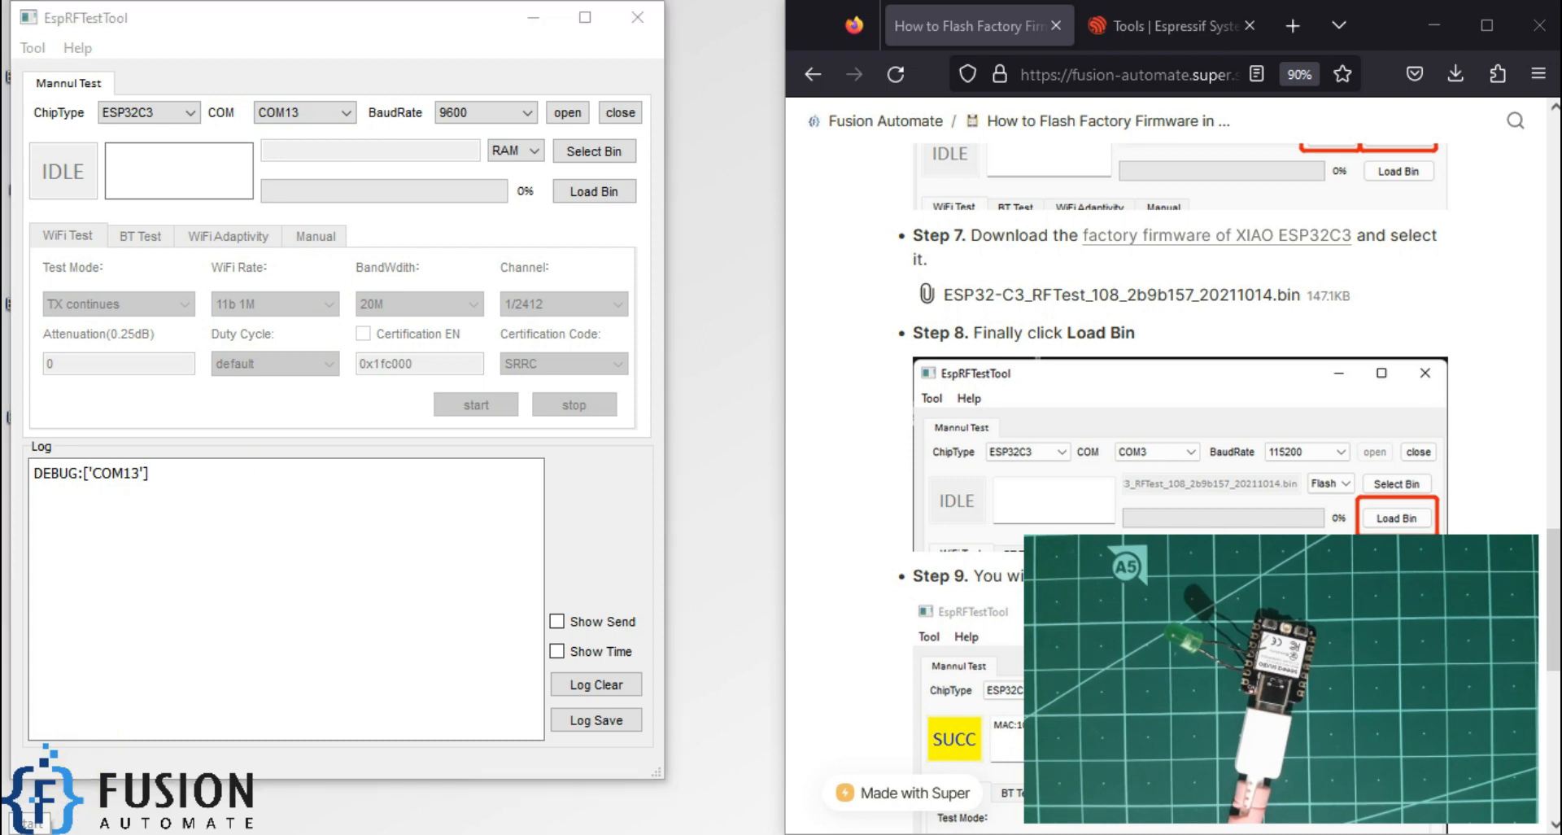
{"action": "left_click", "coordinate": [150, 364]}
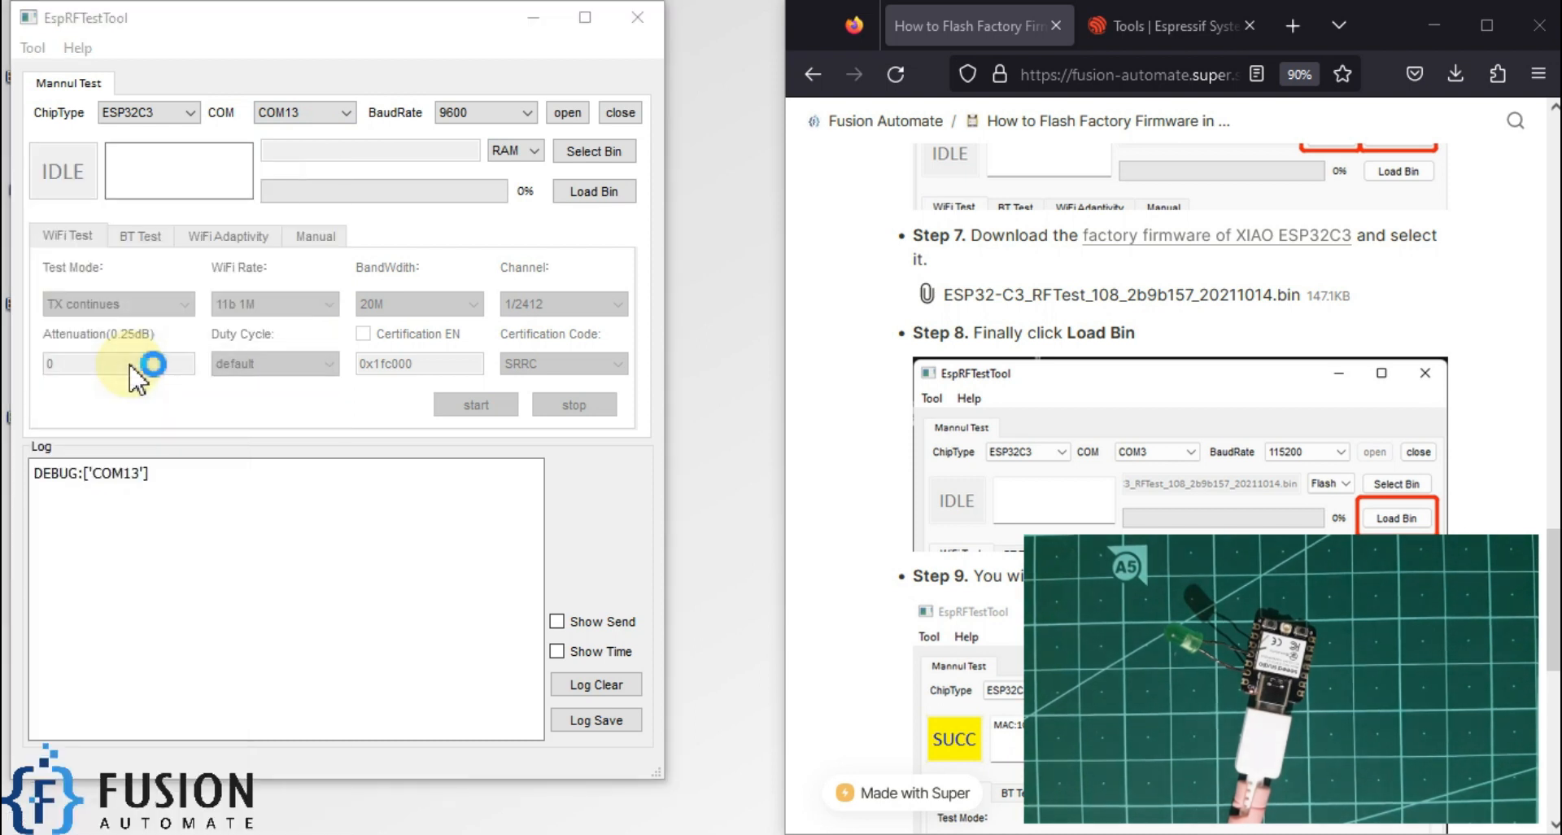
{"action": "mouse_move", "coordinate": [288, 388]}
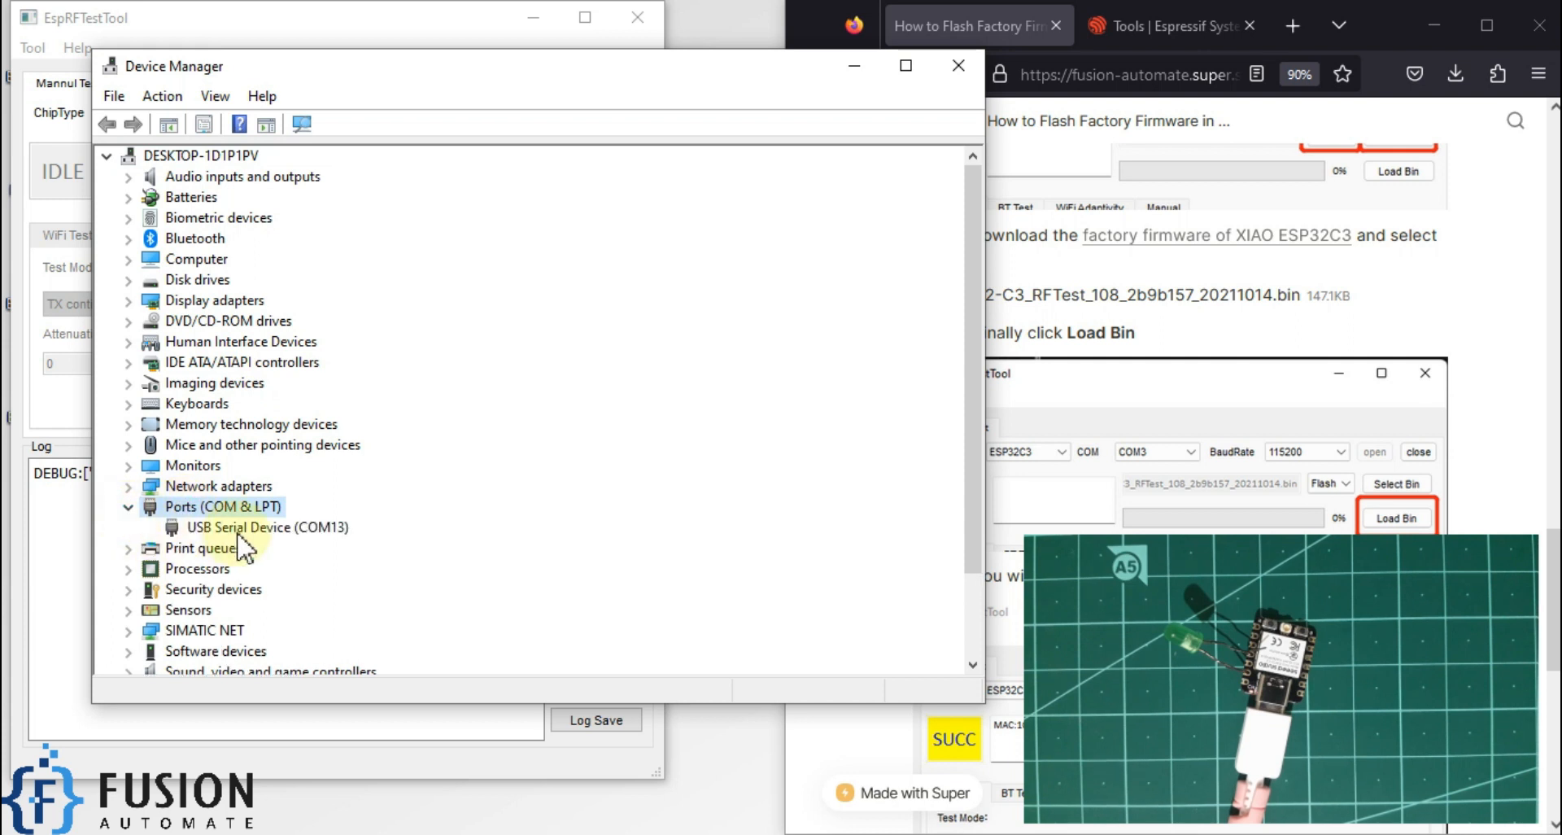
{"action": "left_click", "coordinate": [265, 527]}
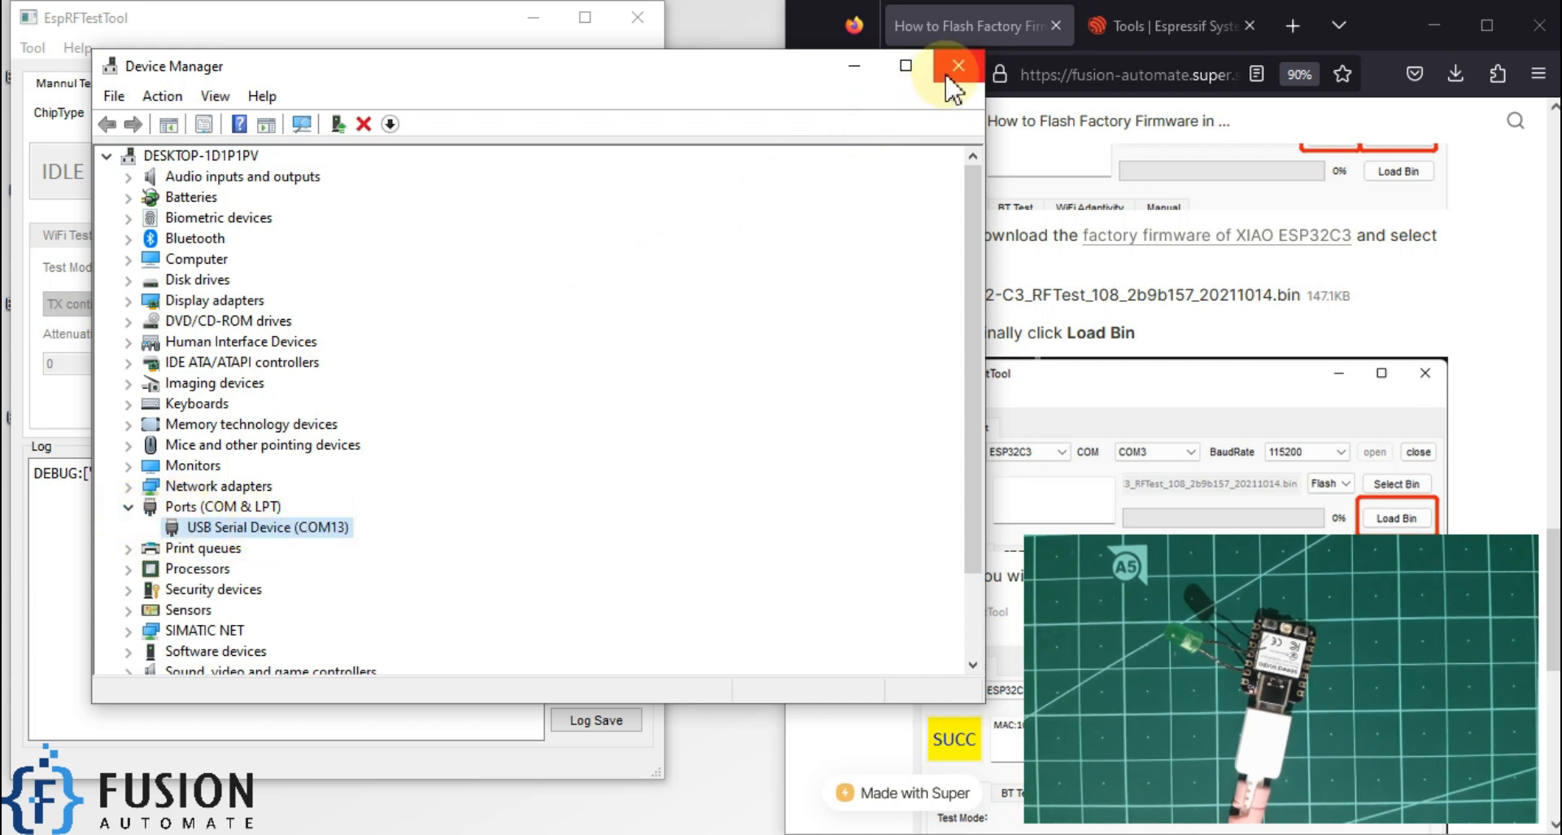
{"action": "left_click", "coordinate": [955, 65]}
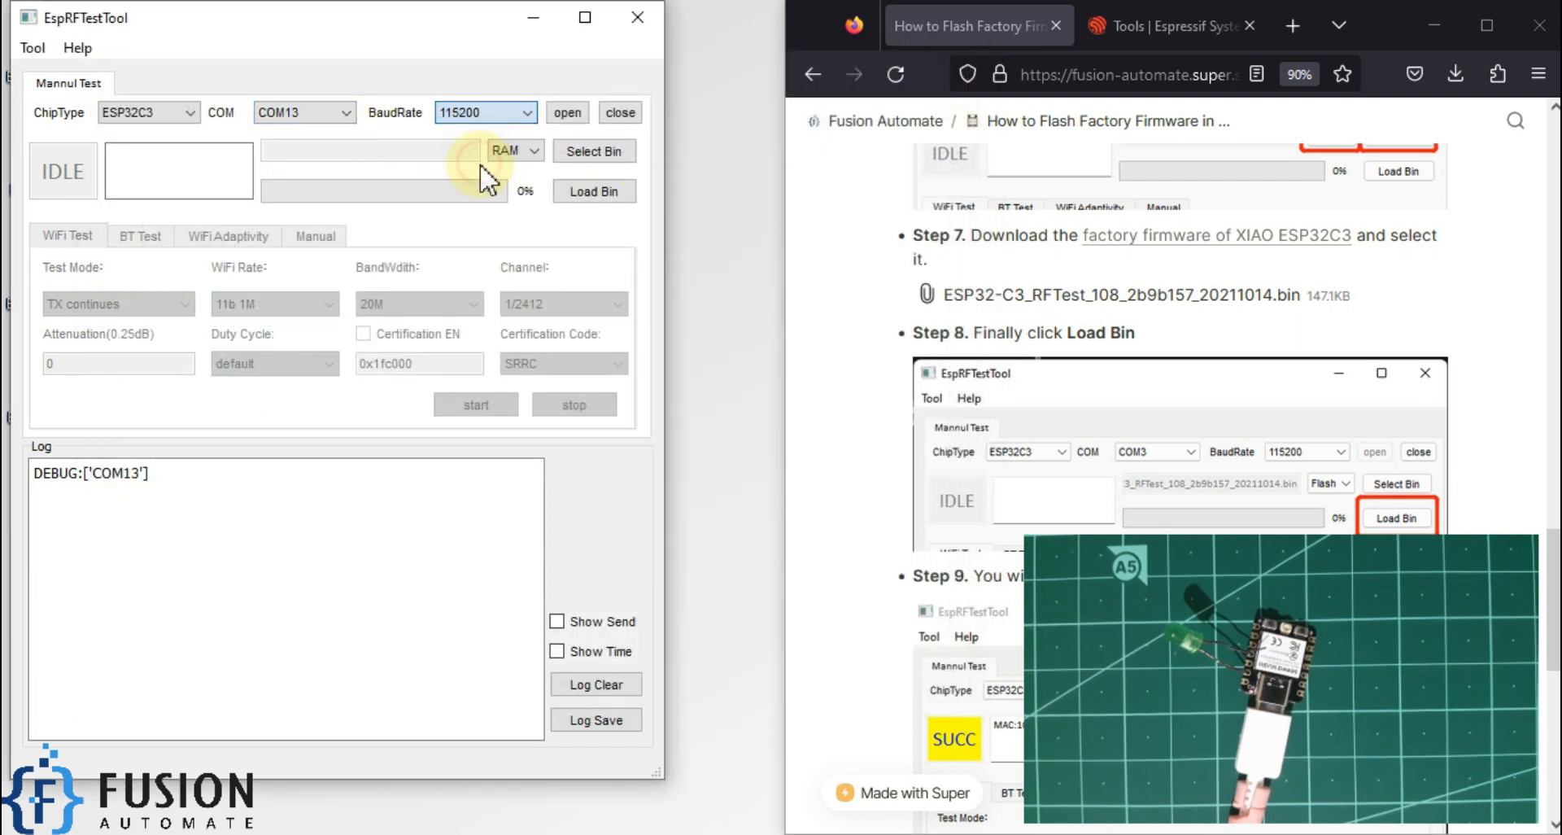
Open COM13 at 115200 baud and switch the download target from RAM to Flash.
{"action": "left_click", "coordinate": [567, 111]}
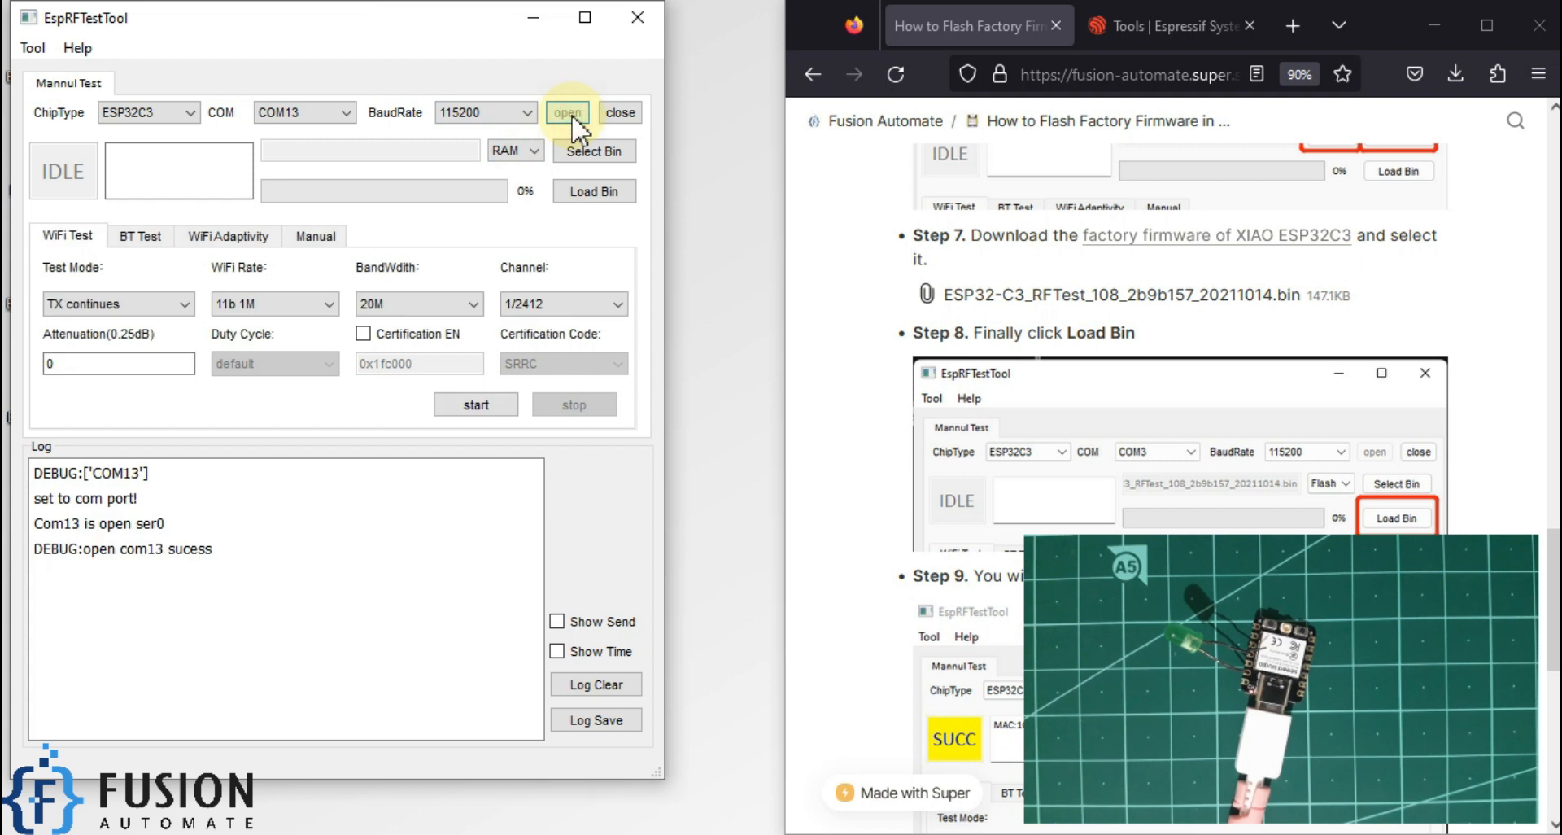
{"action": "double_click", "coordinate": [150, 550]}
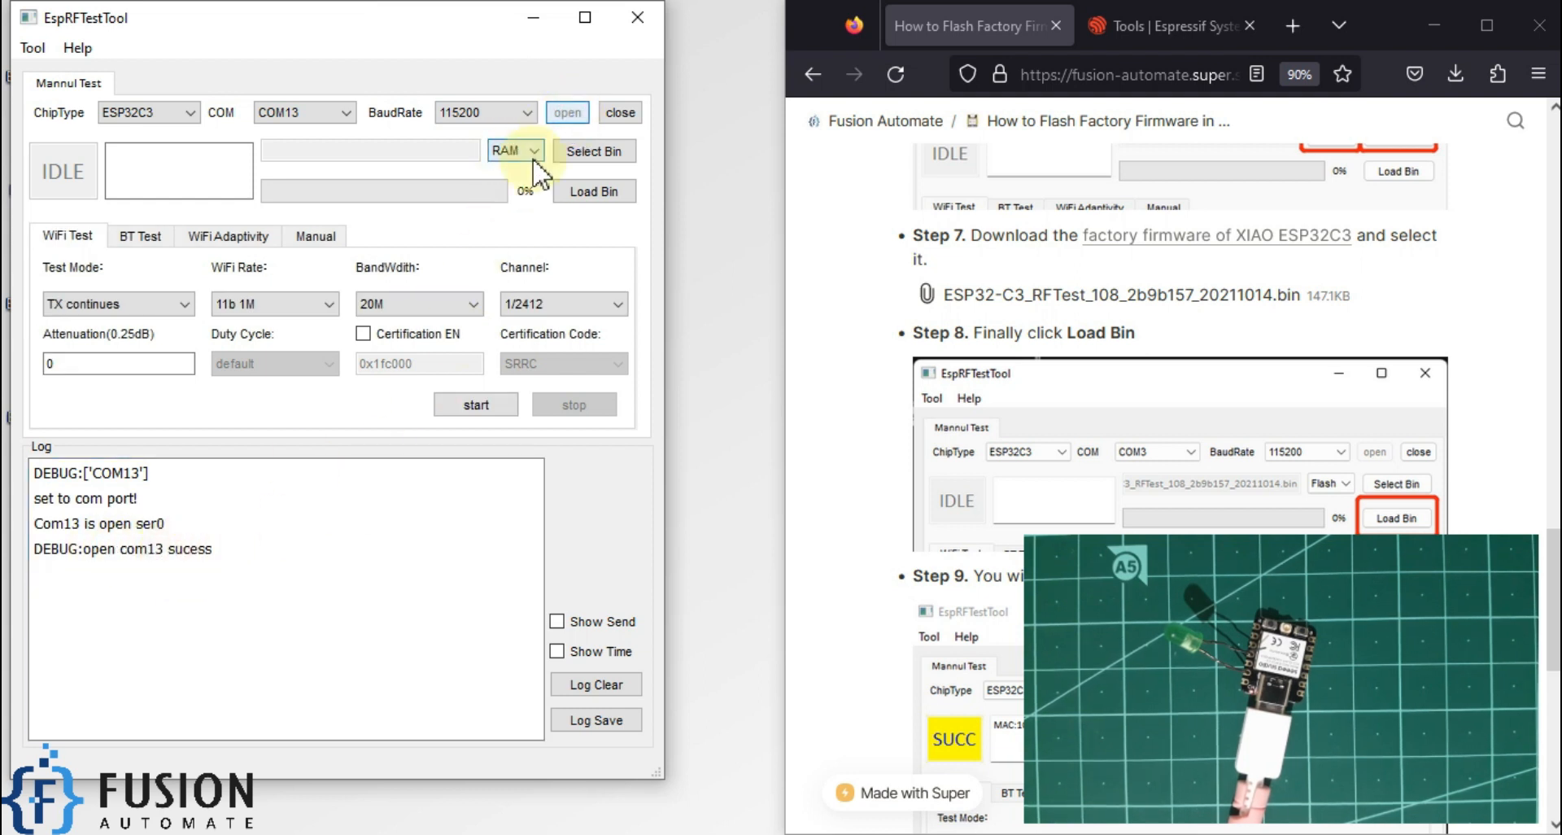
{"action": "left_click", "coordinate": [515, 151]}
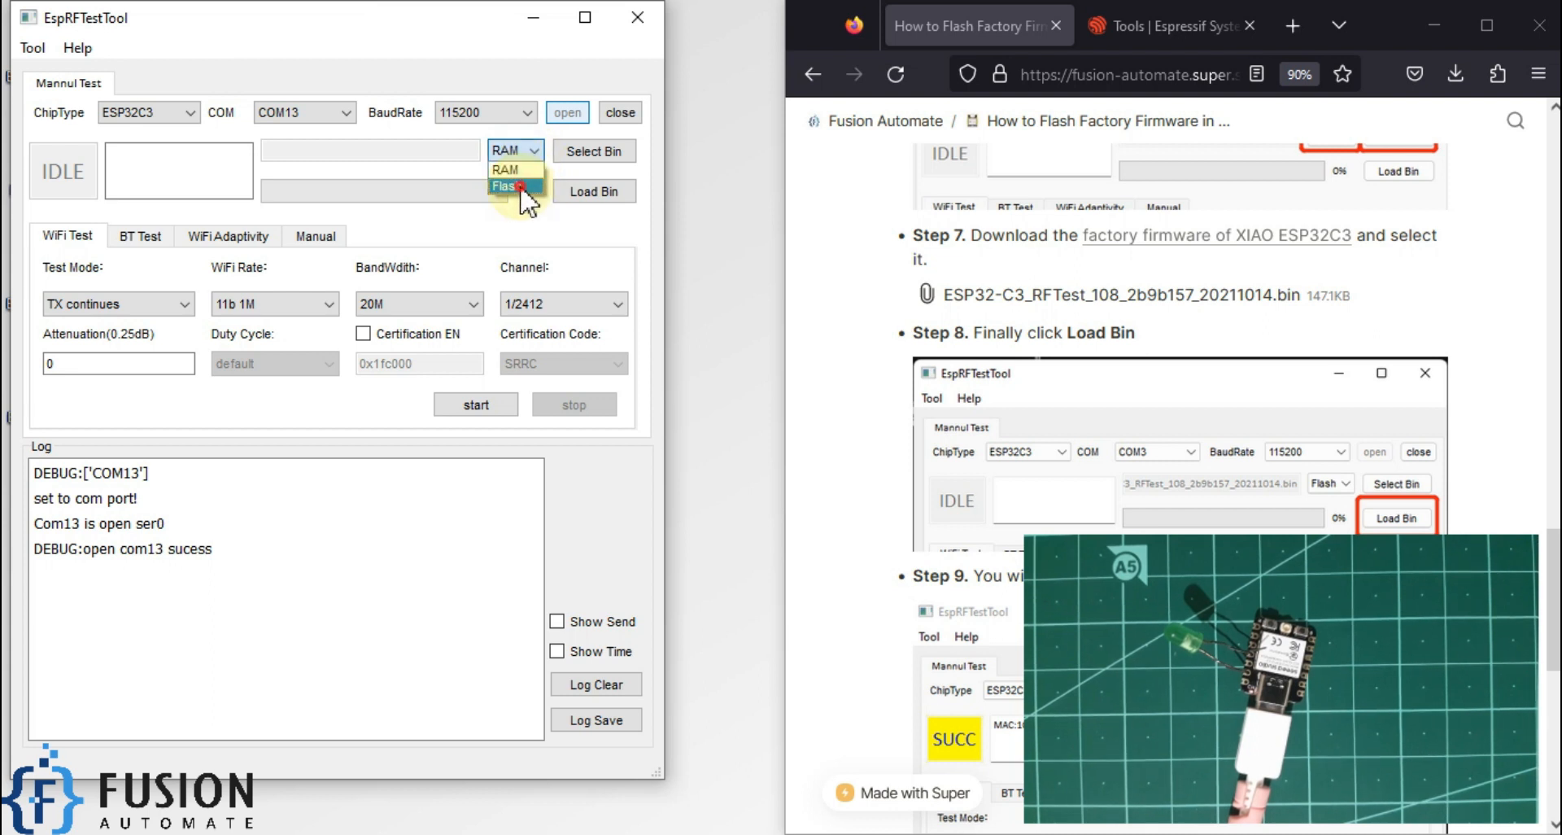
{"action": "left_click", "coordinate": [507, 186]}
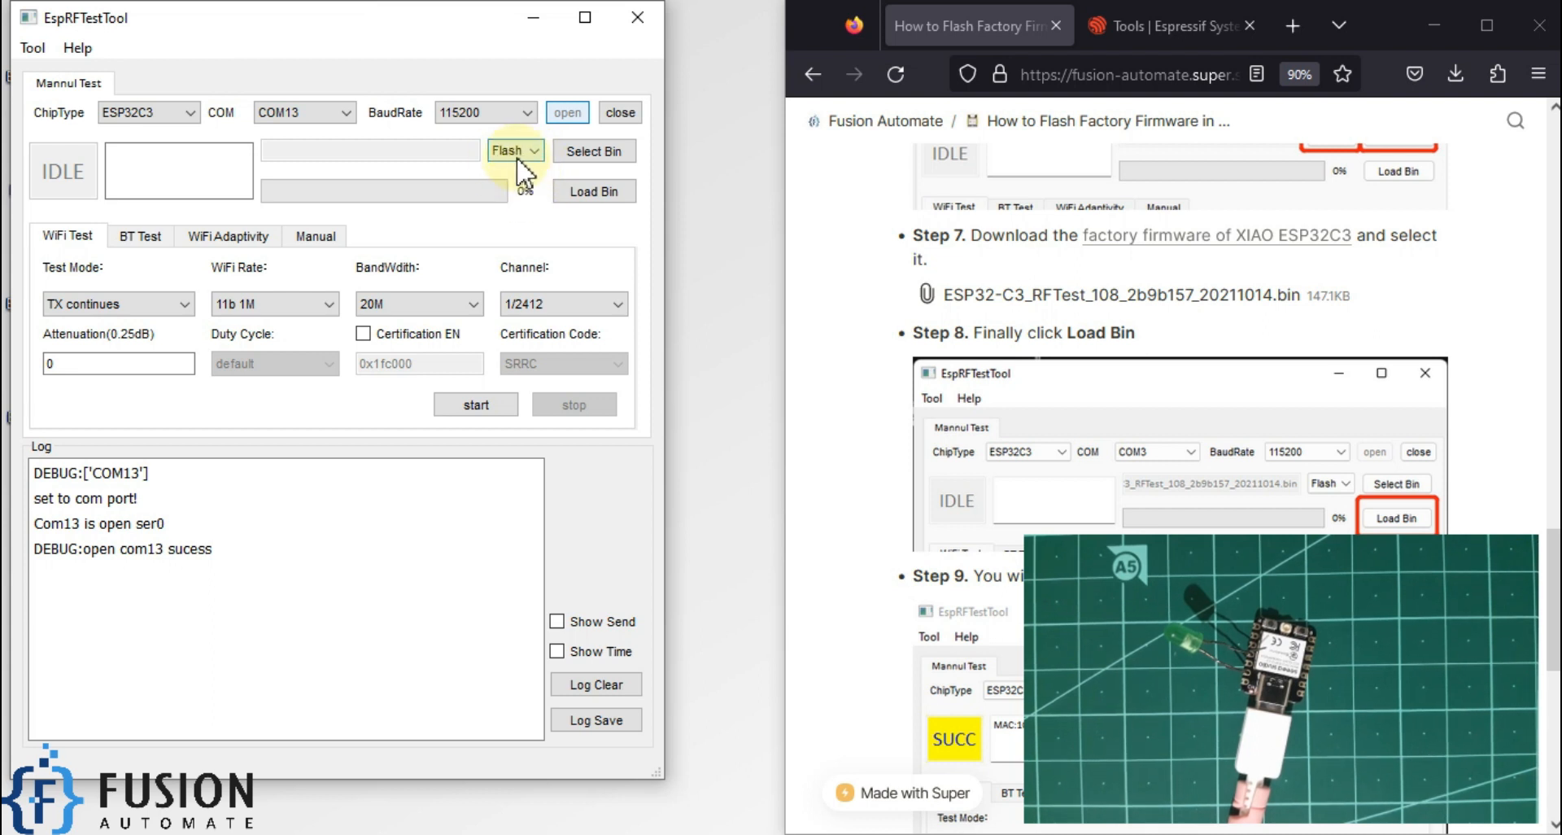
{"action": "mouse_move", "coordinate": [593, 150]}
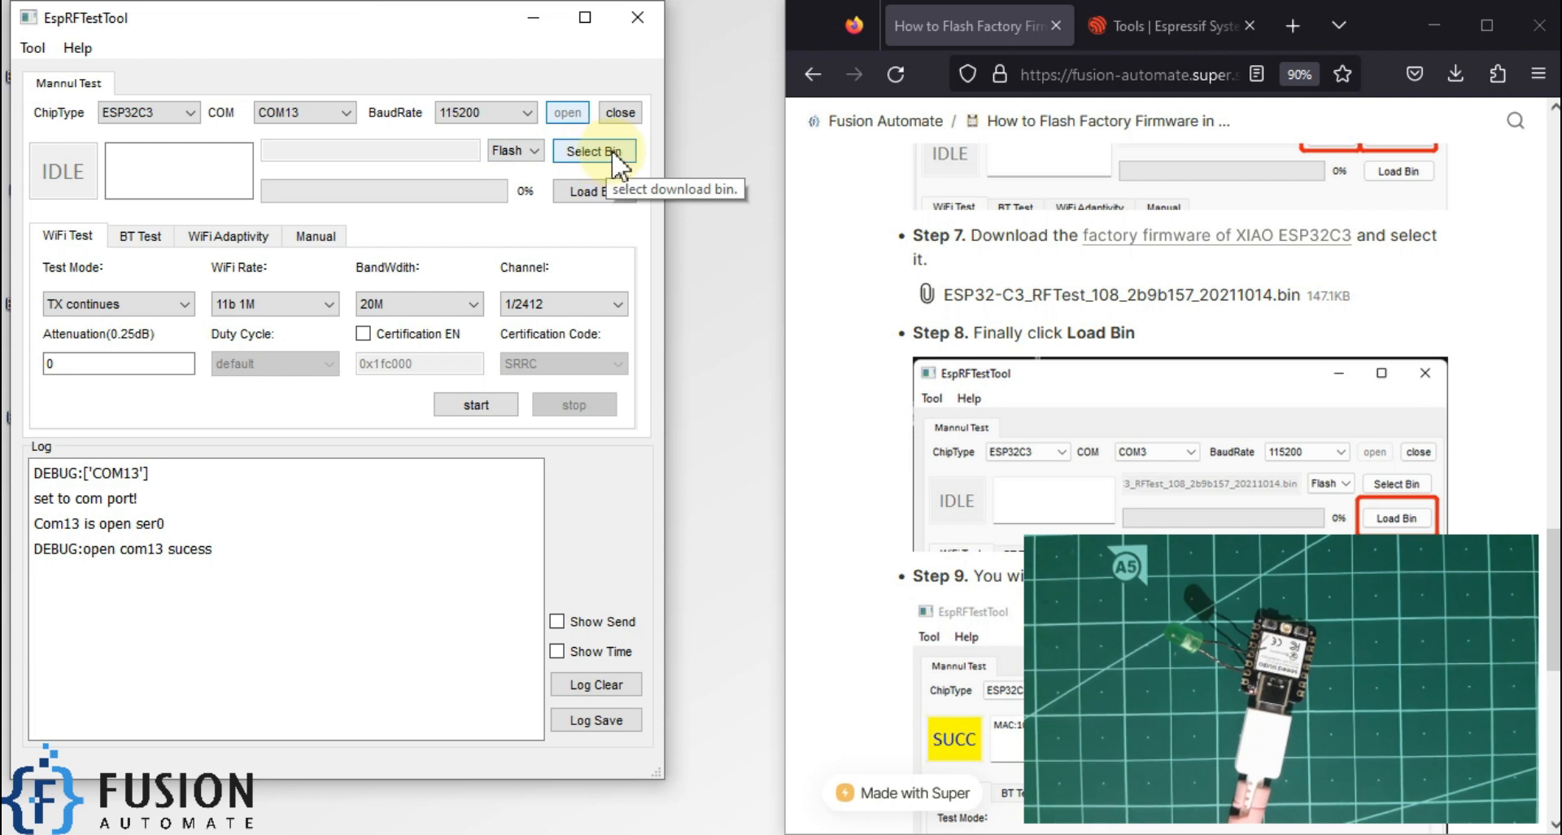
Choose ESP32-C3_RFTest_108_2b9b157_20211014.bin from the Desktop as the firmware file.
{"action": "left_click", "coordinate": [593, 151]}
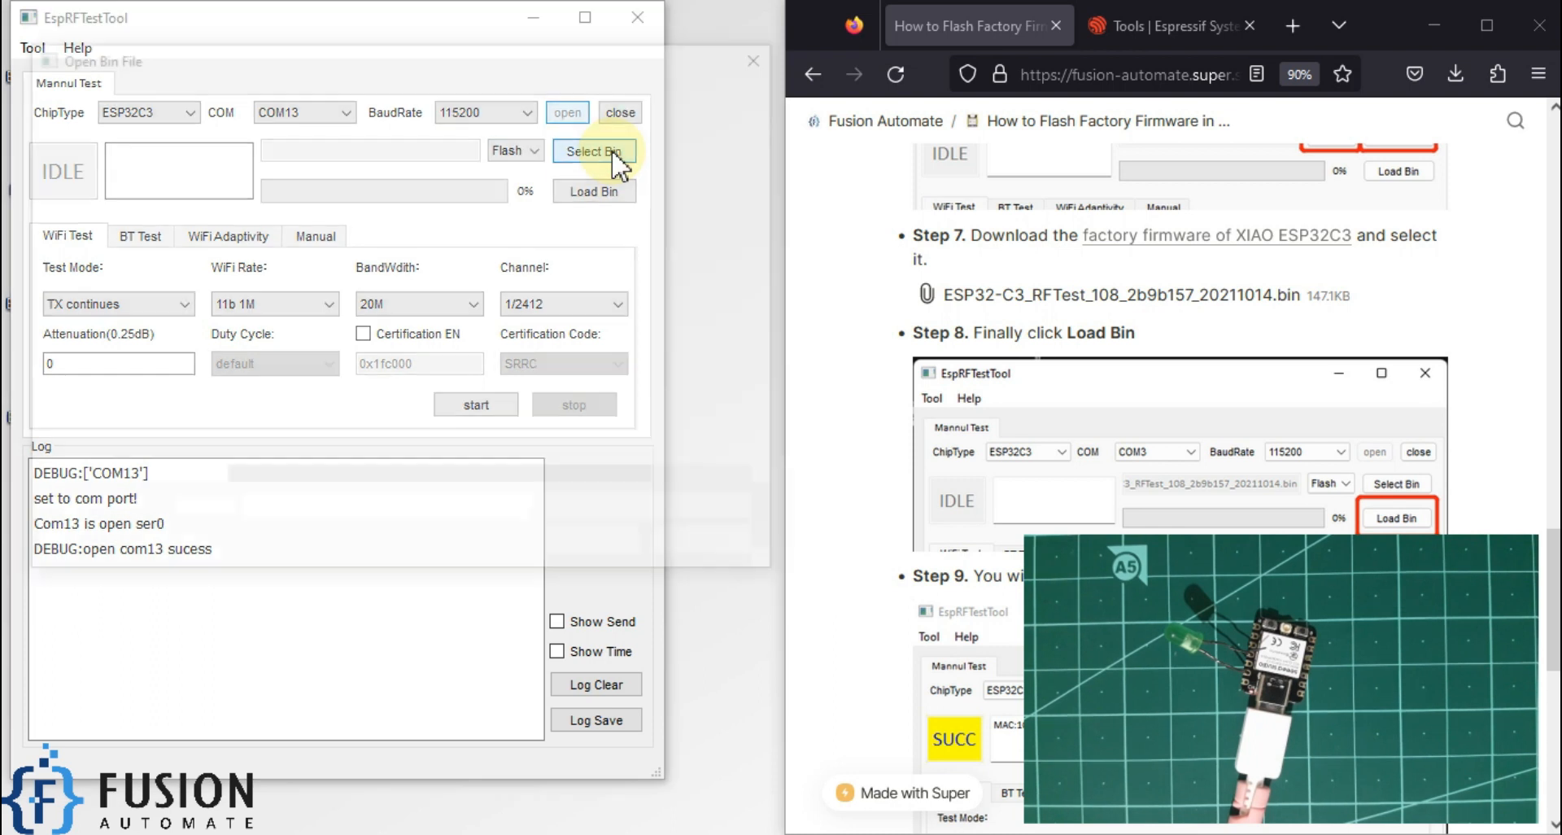
{"action": "left_click", "coordinate": [593, 151]}
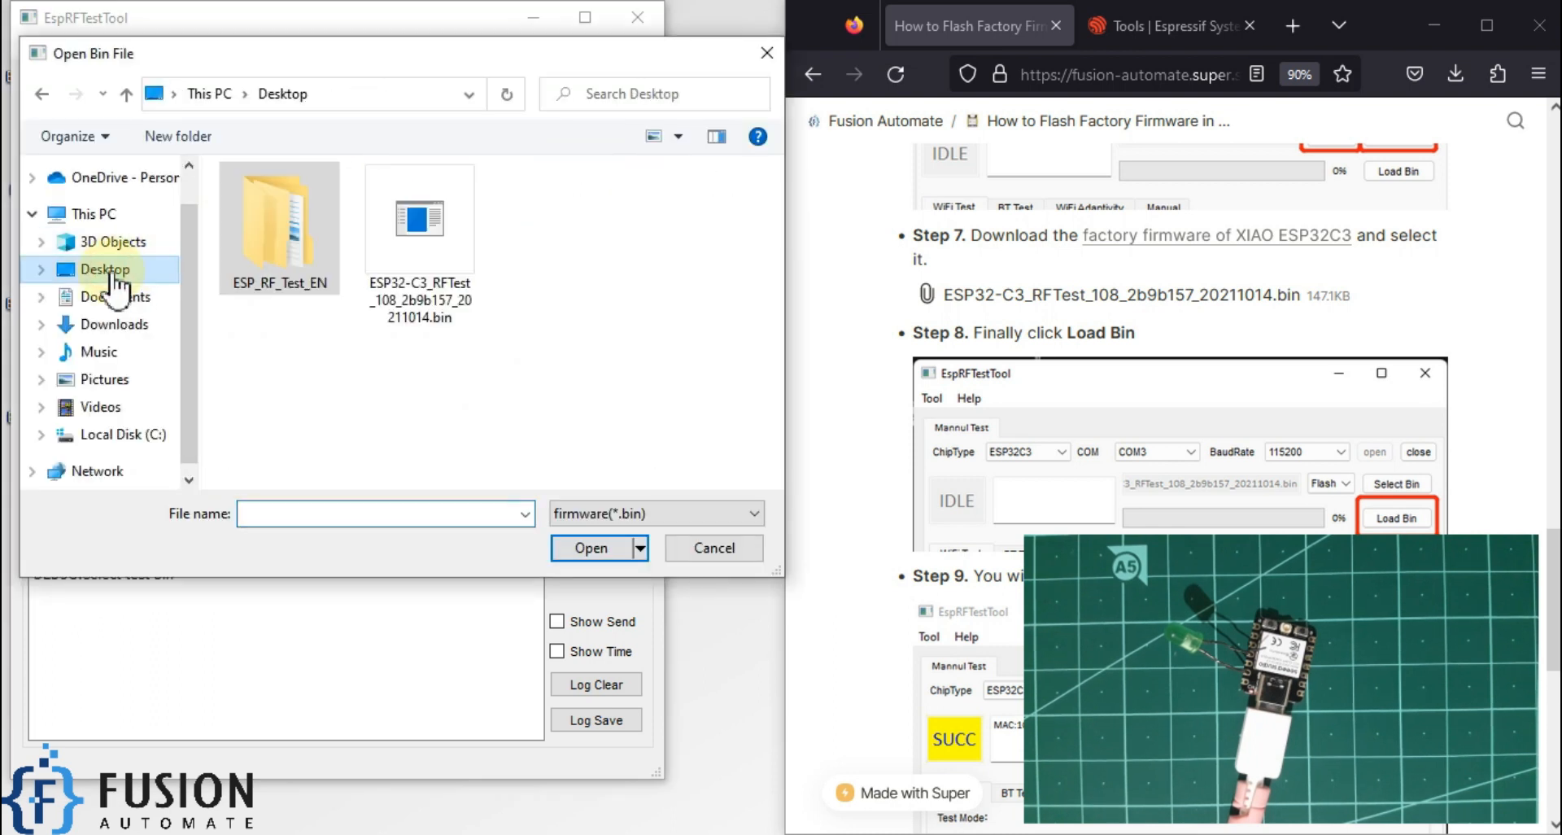
{"action": "left_click", "coordinate": [420, 216]}
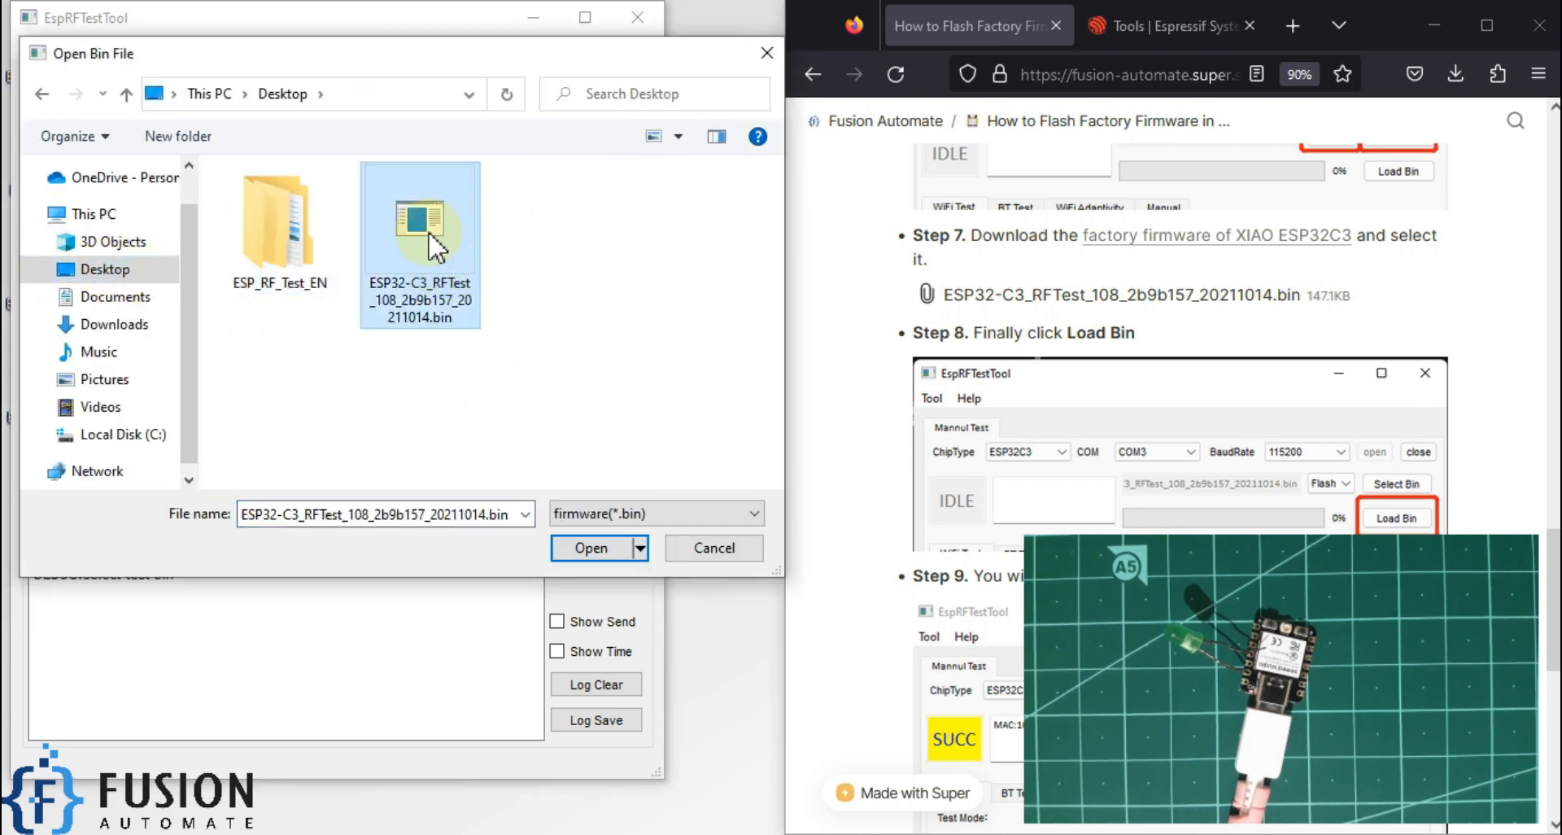
{"action": "left_click", "coordinate": [588, 548]}
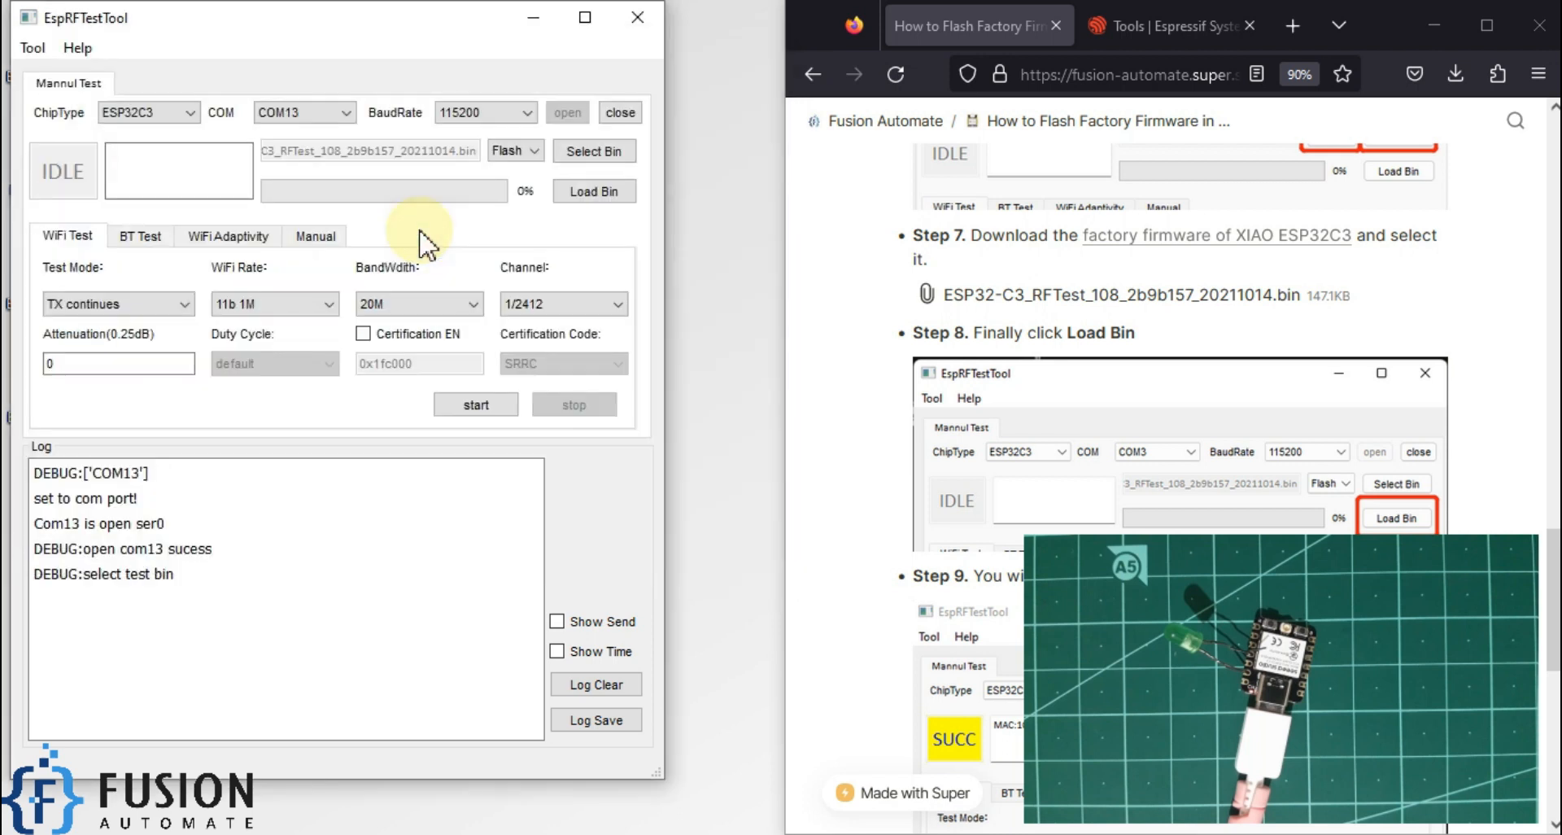
{"action": "mouse_move", "coordinate": [543, 195]}
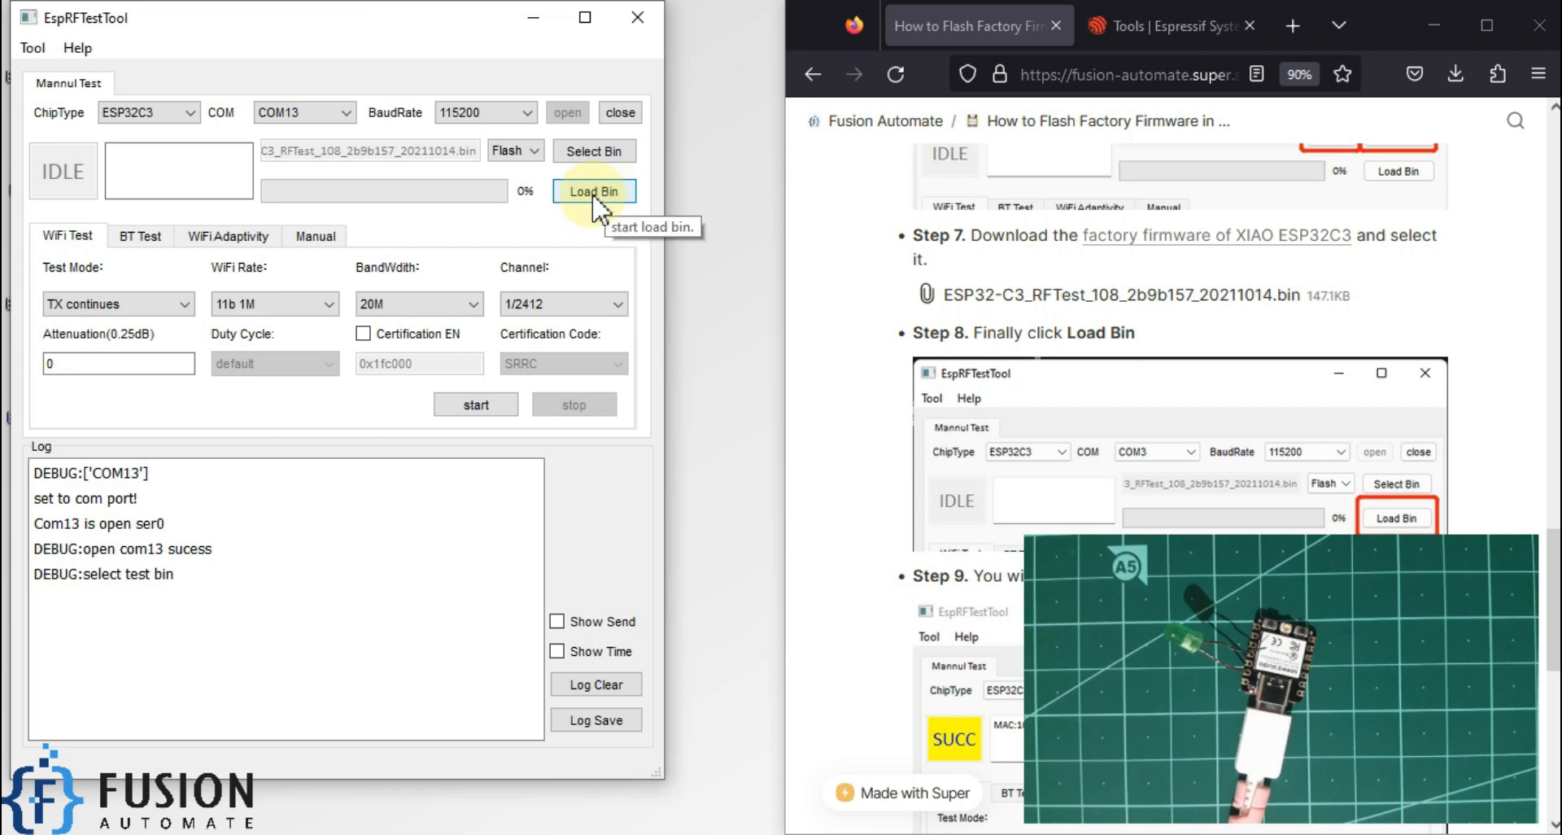
Load the bin onto the ESP32C3 and wait for SUCC at 100%.
{"action": "left_click", "coordinate": [594, 191]}
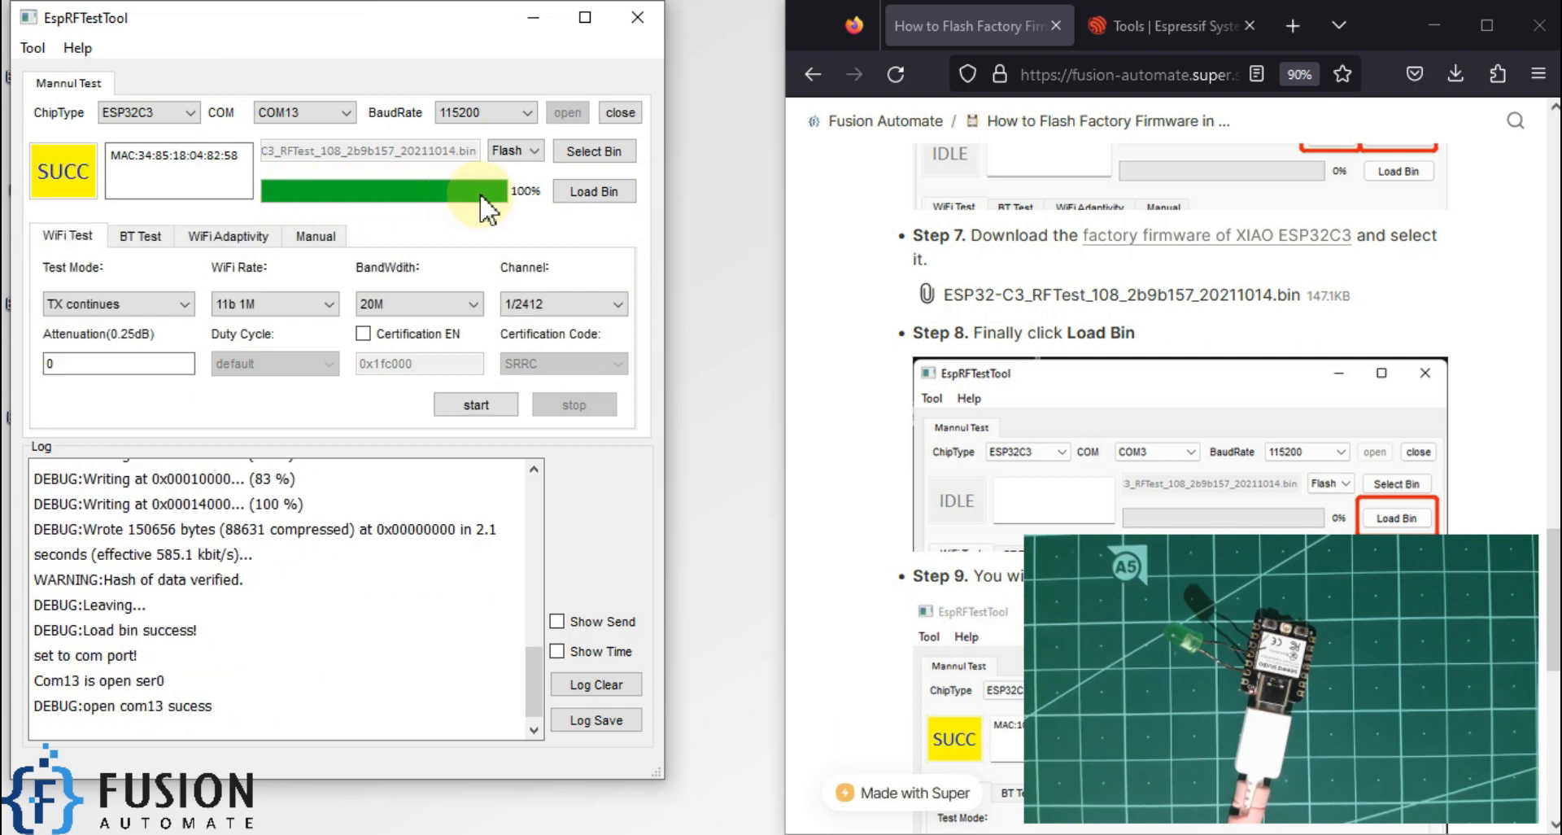
{"action": "mouse_move", "coordinate": [498, 209]}
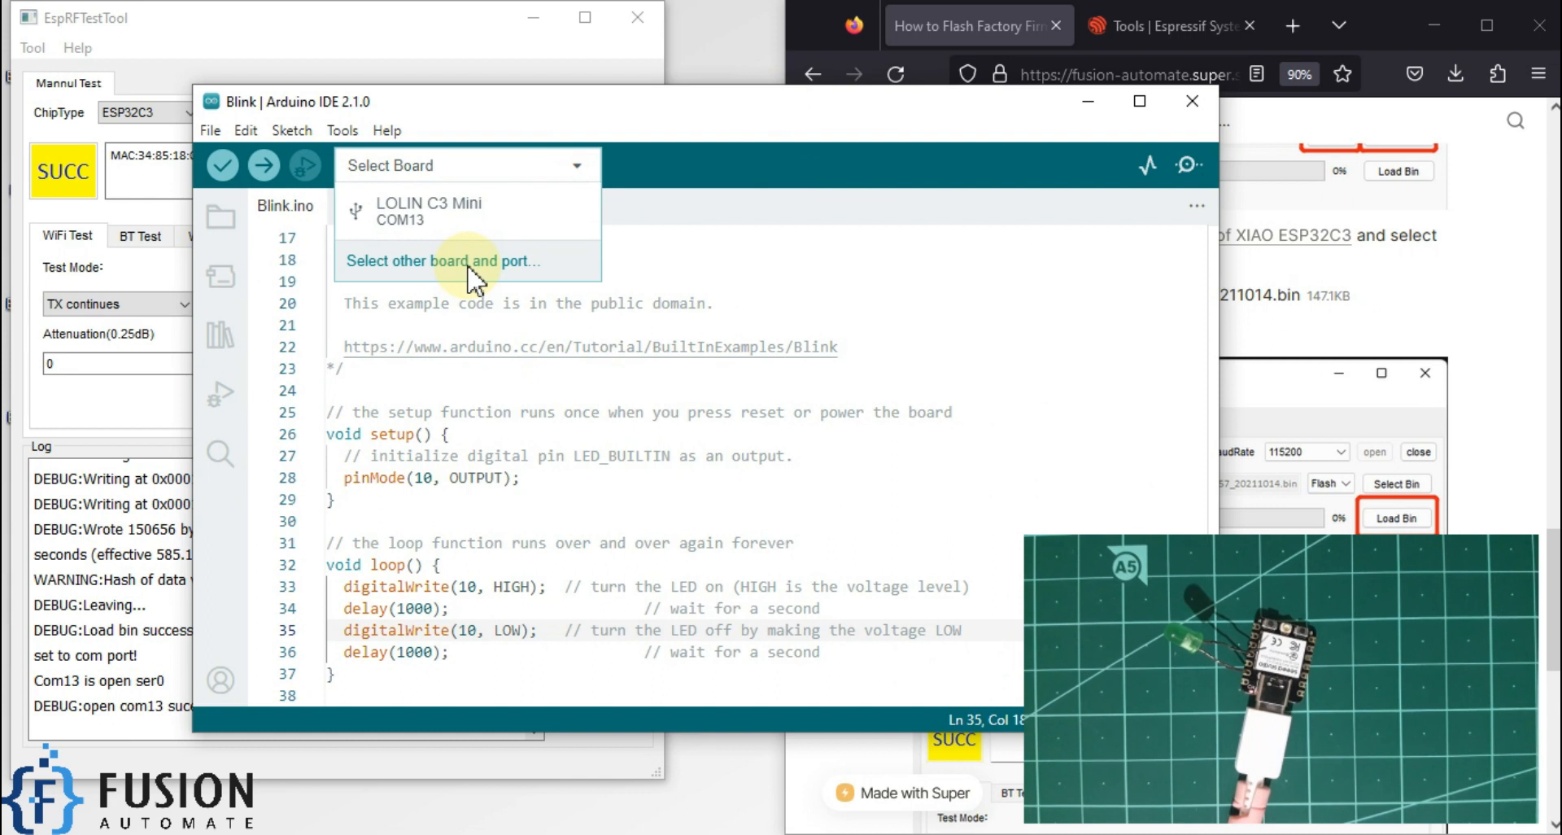
Search 'xio' among other boards and select XIAO_ESP32C3 on COM13.
{"action": "left_click", "coordinate": [441, 261]}
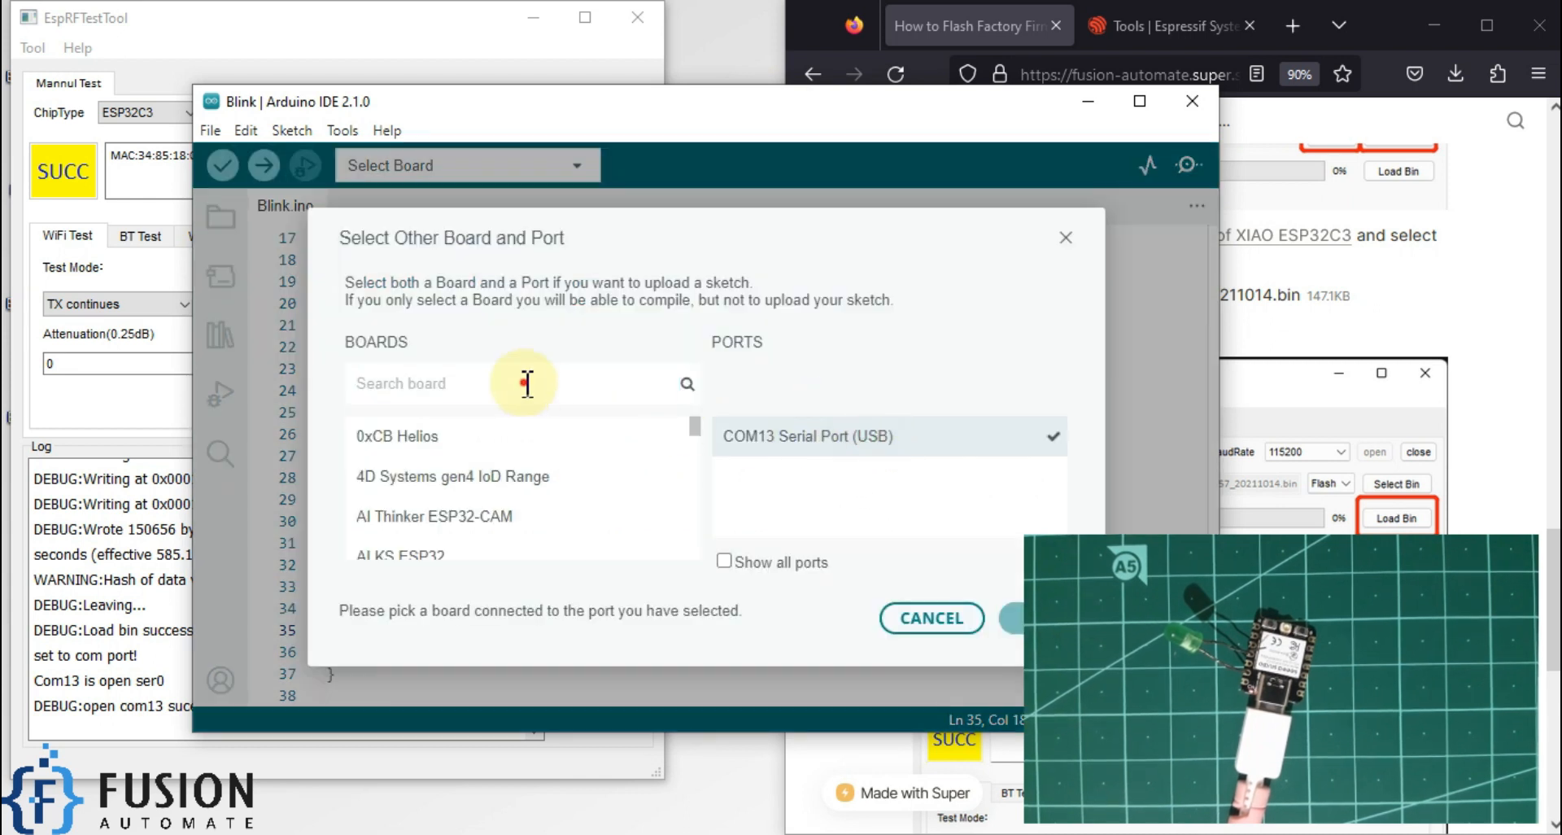
{"action": "type", "text": "xio"}
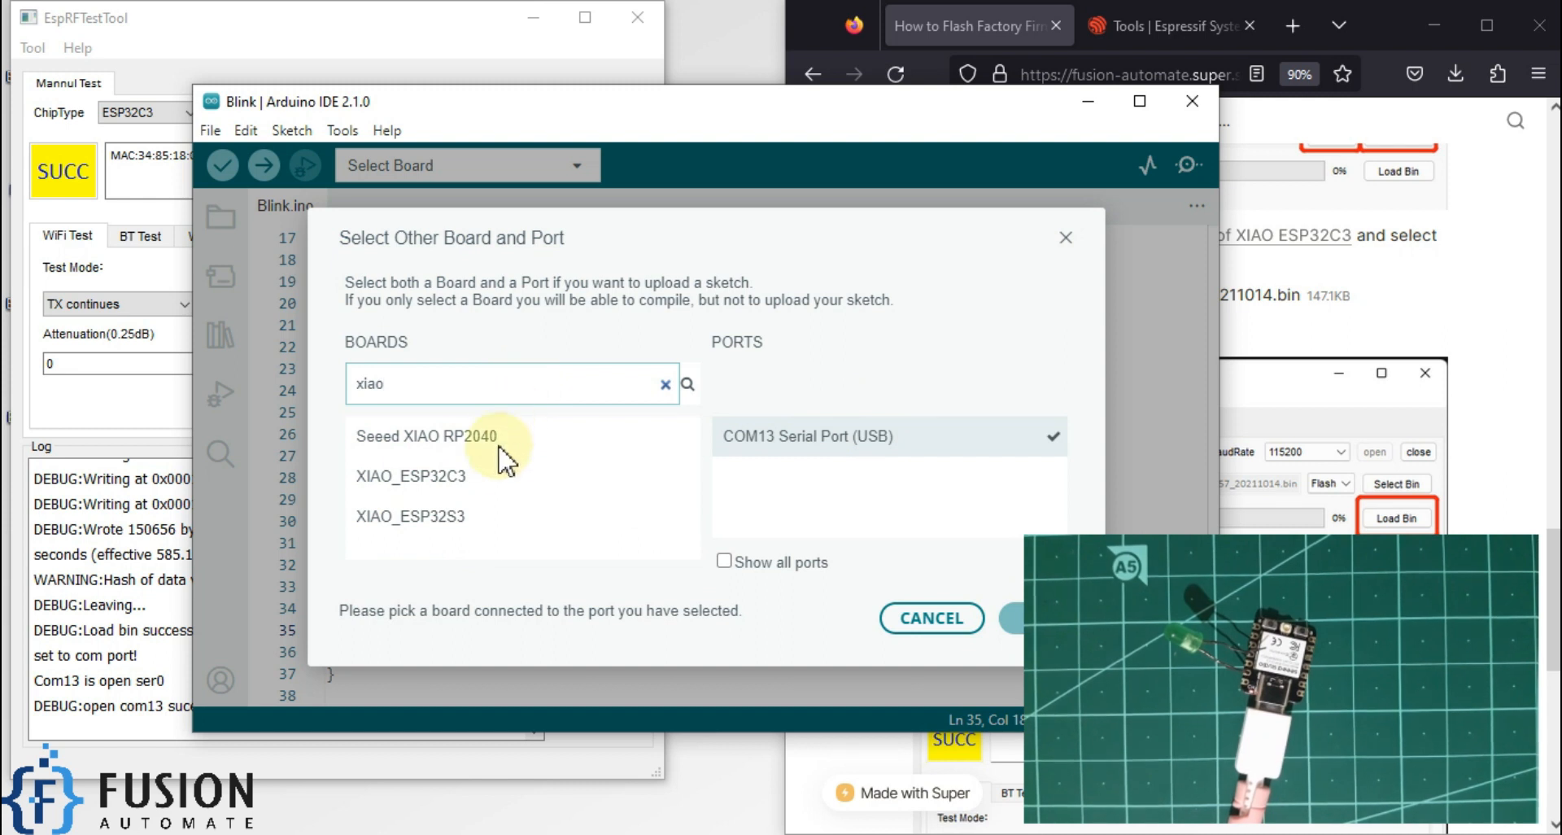
{"action": "left_click", "coordinate": [411, 475]}
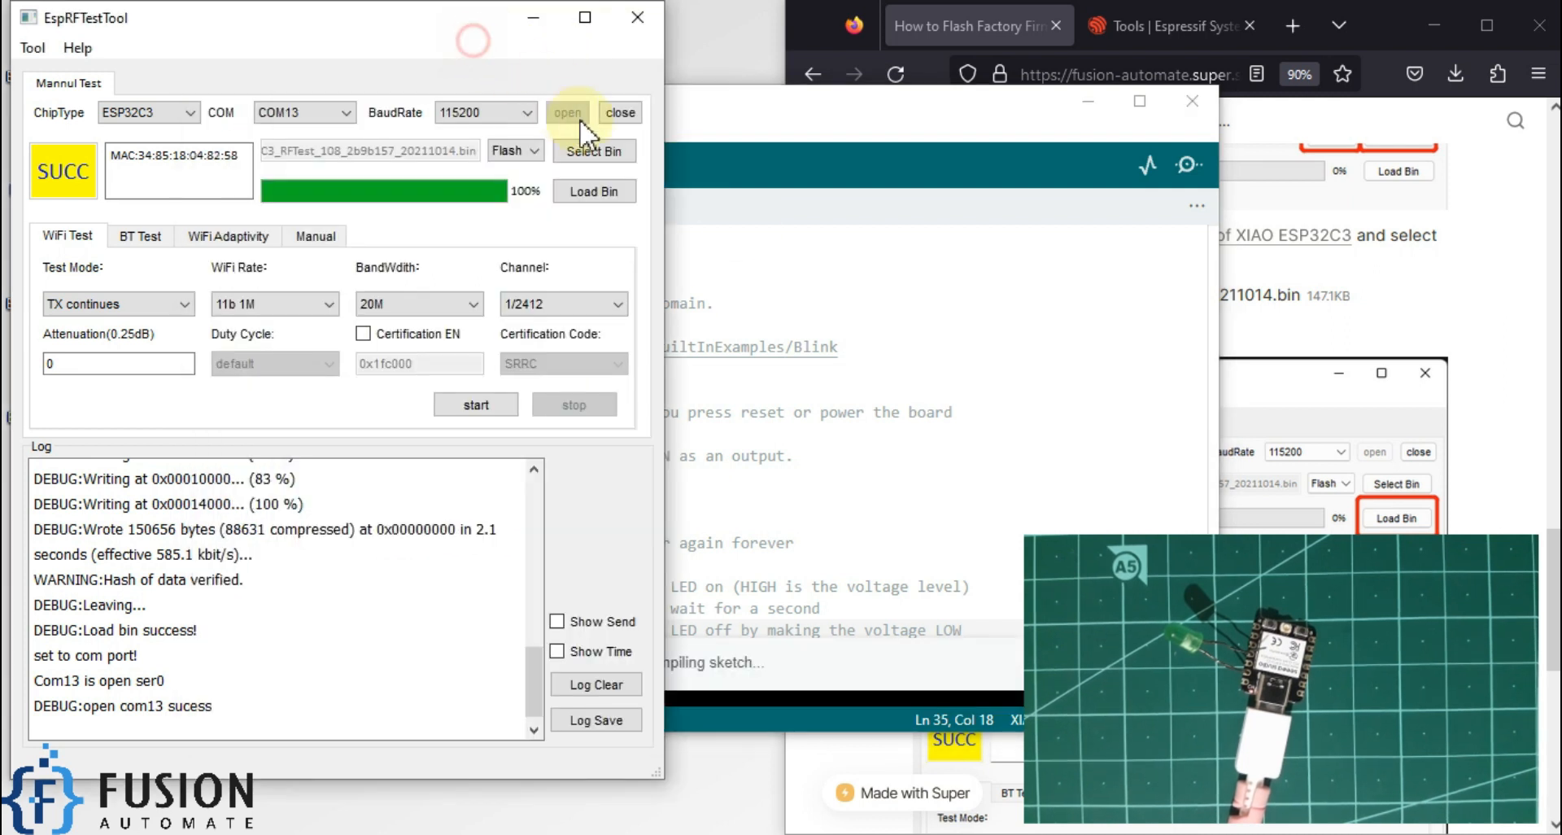
{"action": "left_click", "coordinate": [618, 111]}
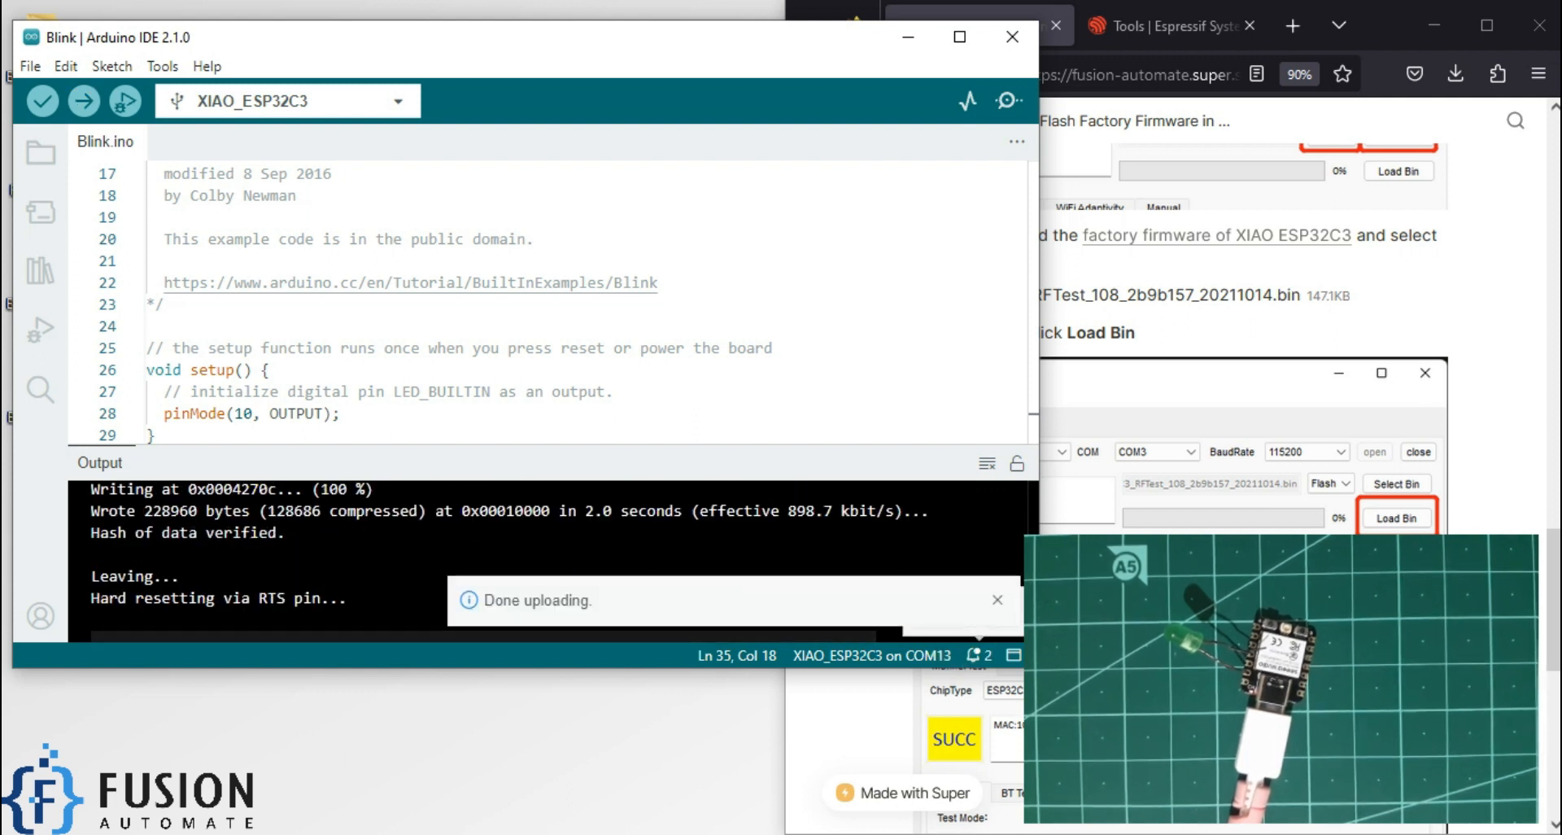
{"action": "mouse_move", "coordinate": [554, 622]}
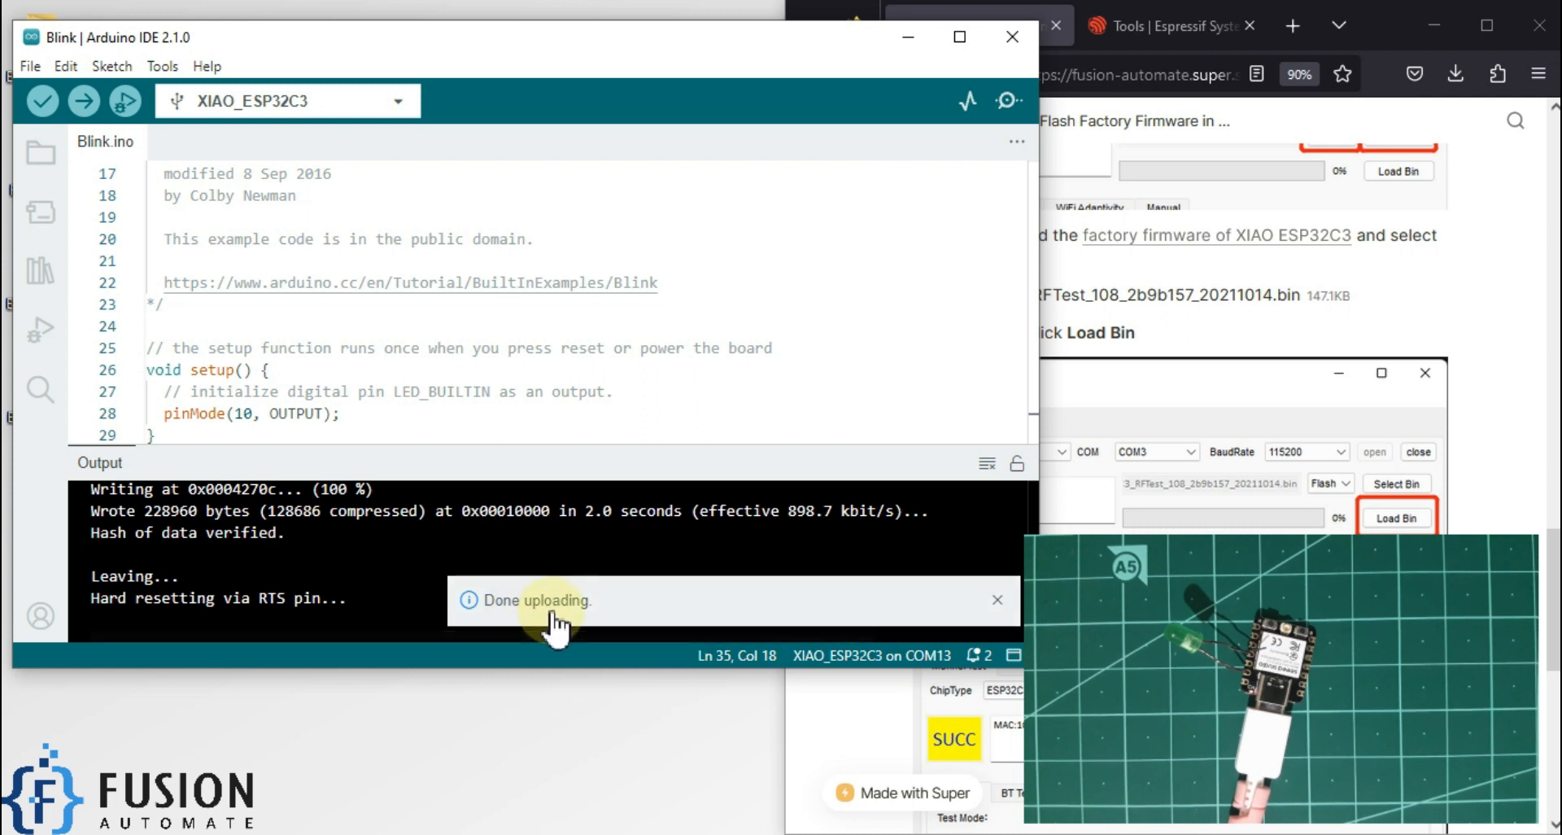
Dismiss the Done uploading notice once the Blink upload finishes.
{"action": "left_click", "coordinate": [997, 600]}
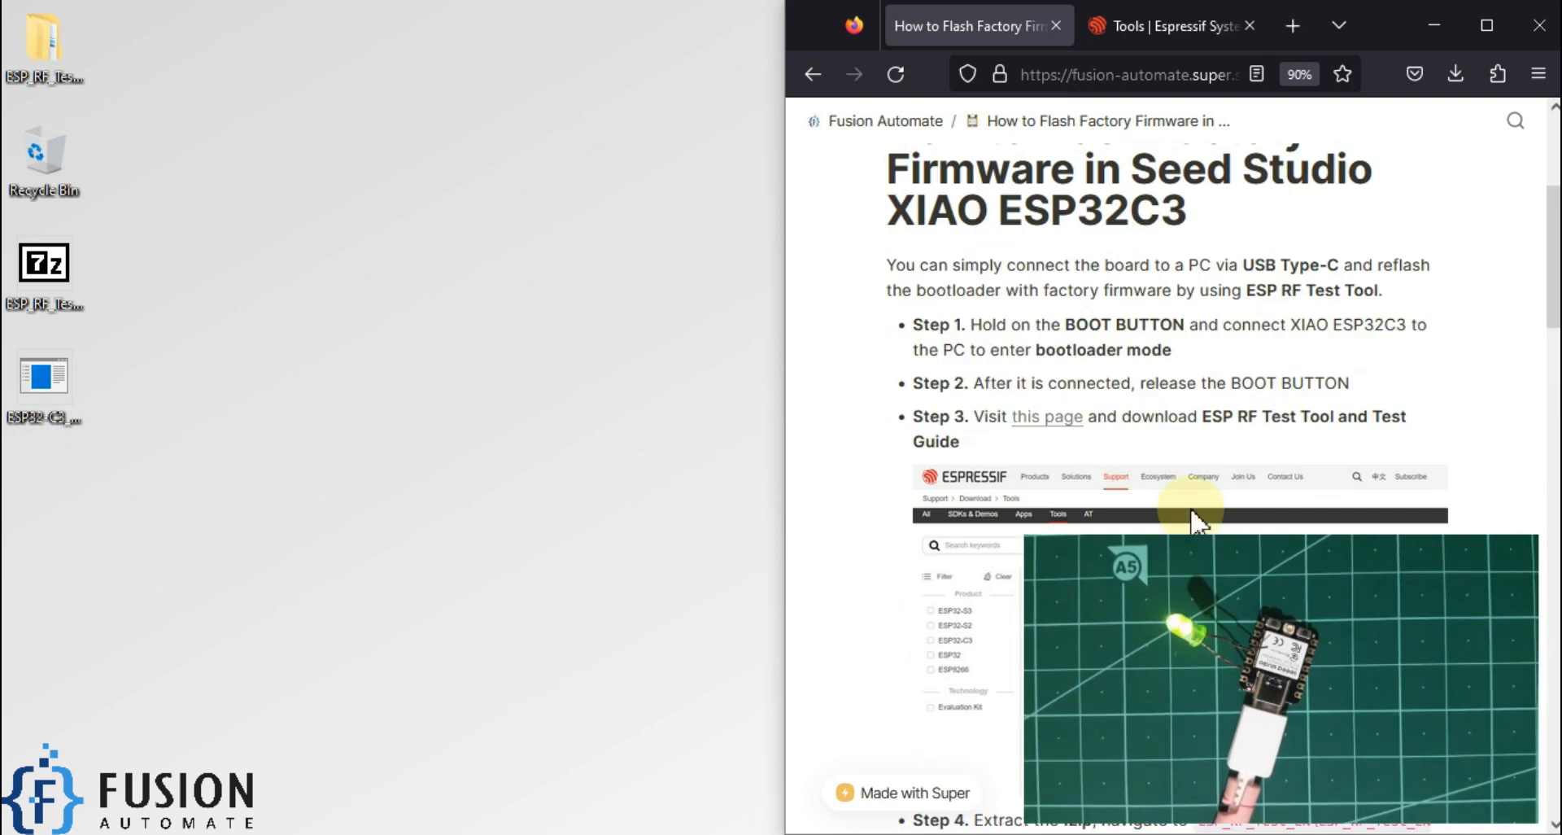
Scroll to the end of the Fusion Automate flashing guide, then minimize Firefox.
{"action": "scroll", "scroll_direction": "down", "scroll_amount": 3}
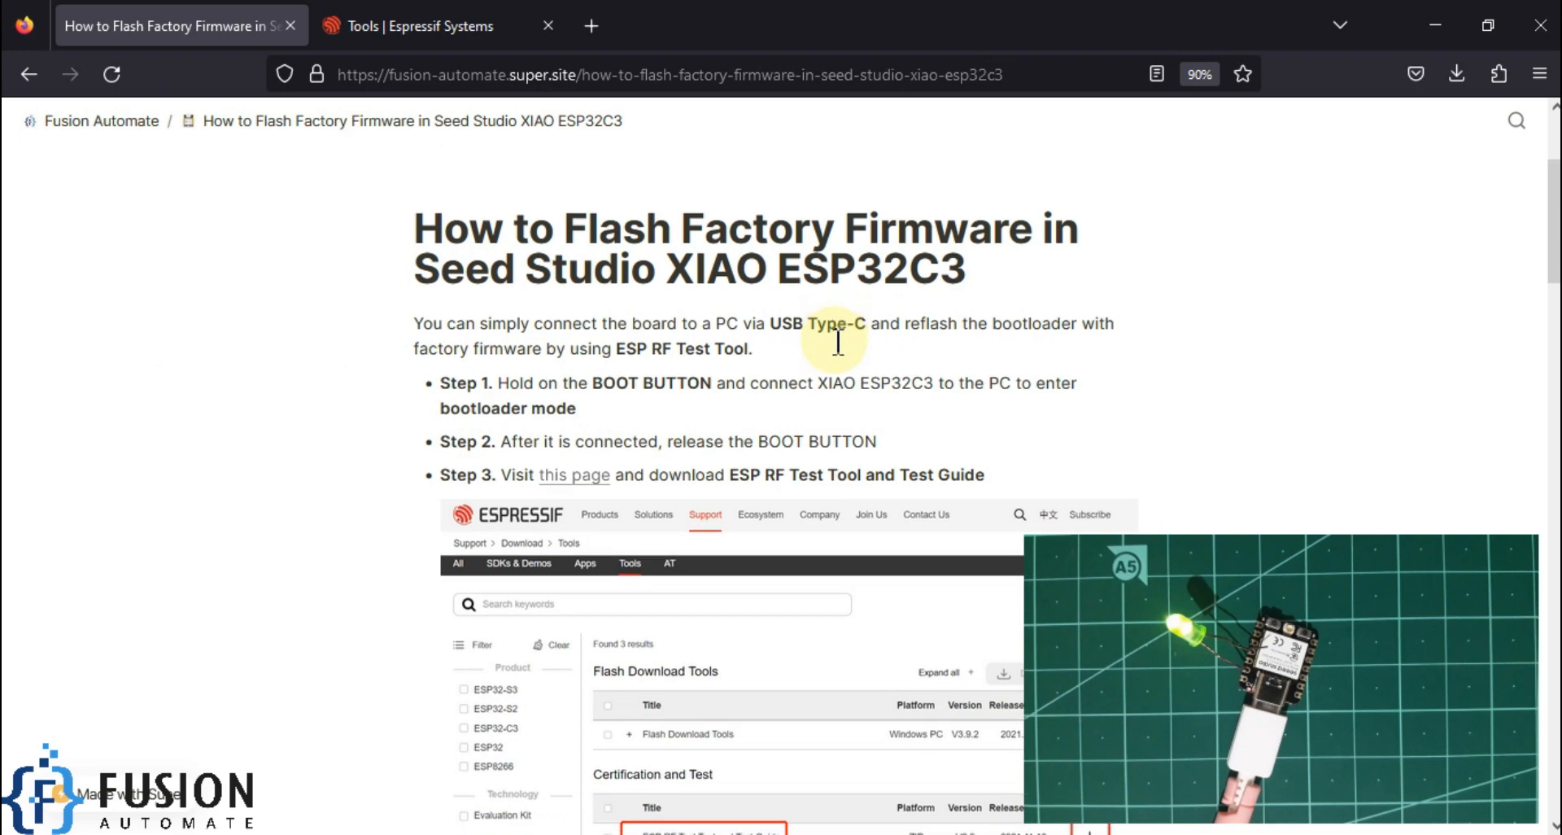
{"action": "scroll", "scroll_direction": "down", "scroll_amount": 3}
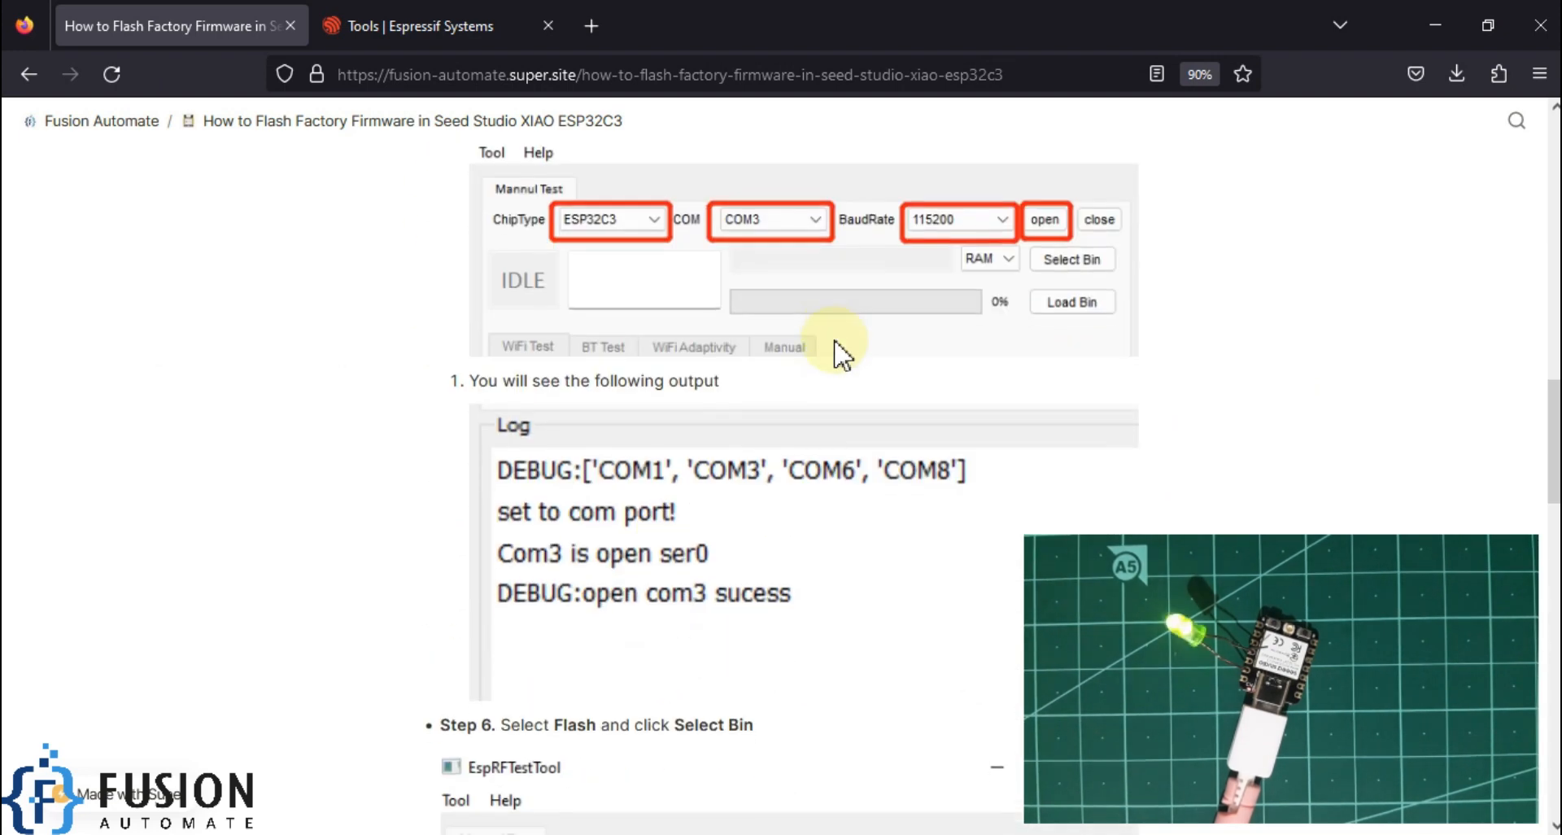
{"action": "scroll", "scroll_direction": "down", "scroll_amount": 3}
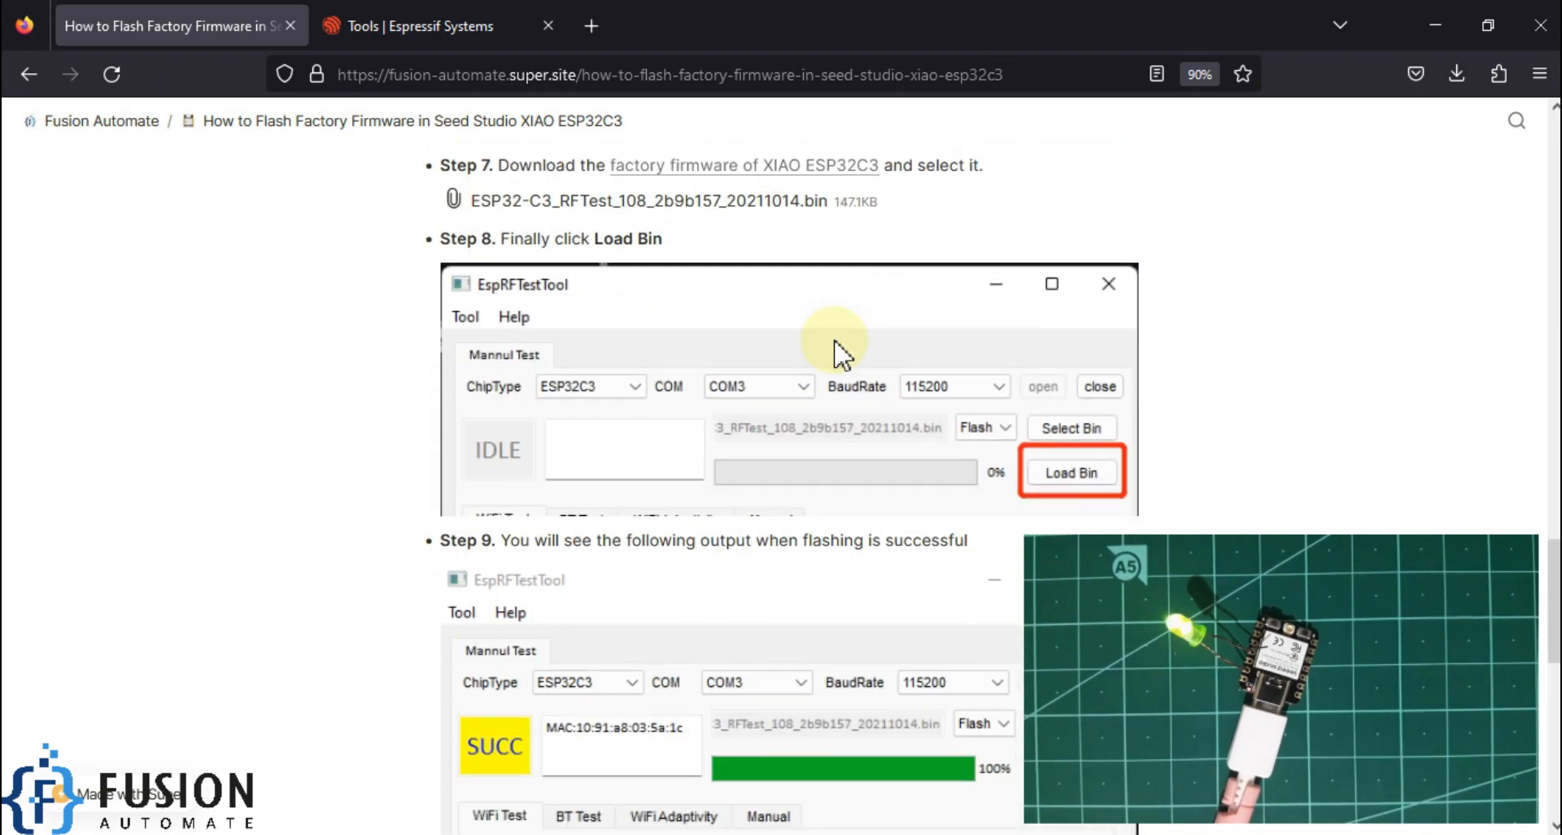
{"action": "scroll", "scroll_direction": "down", "scroll_amount": 3}
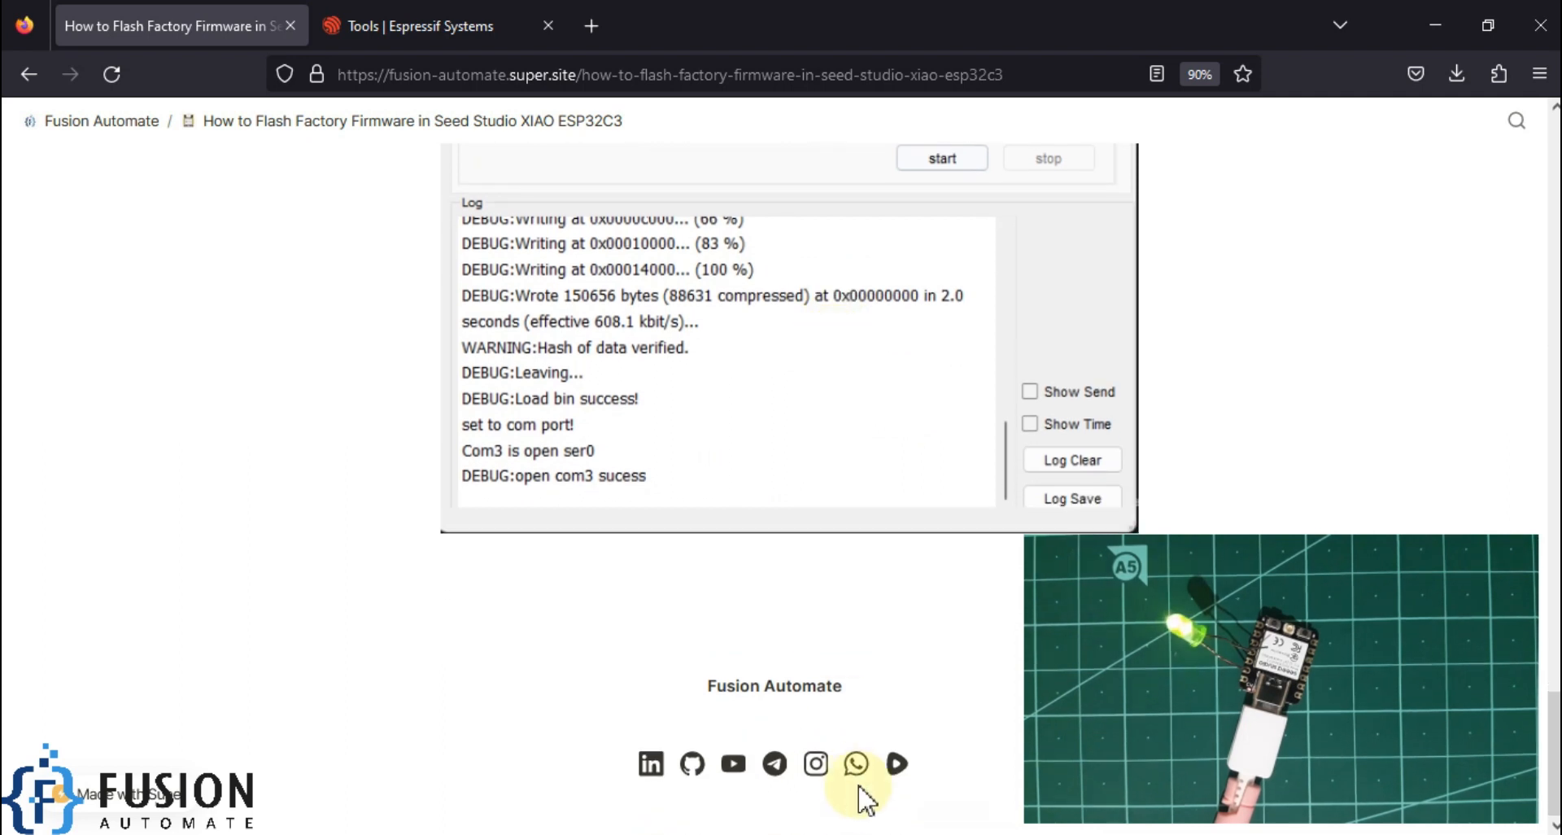
{"action": "mouse_move", "coordinate": [816, 763]}
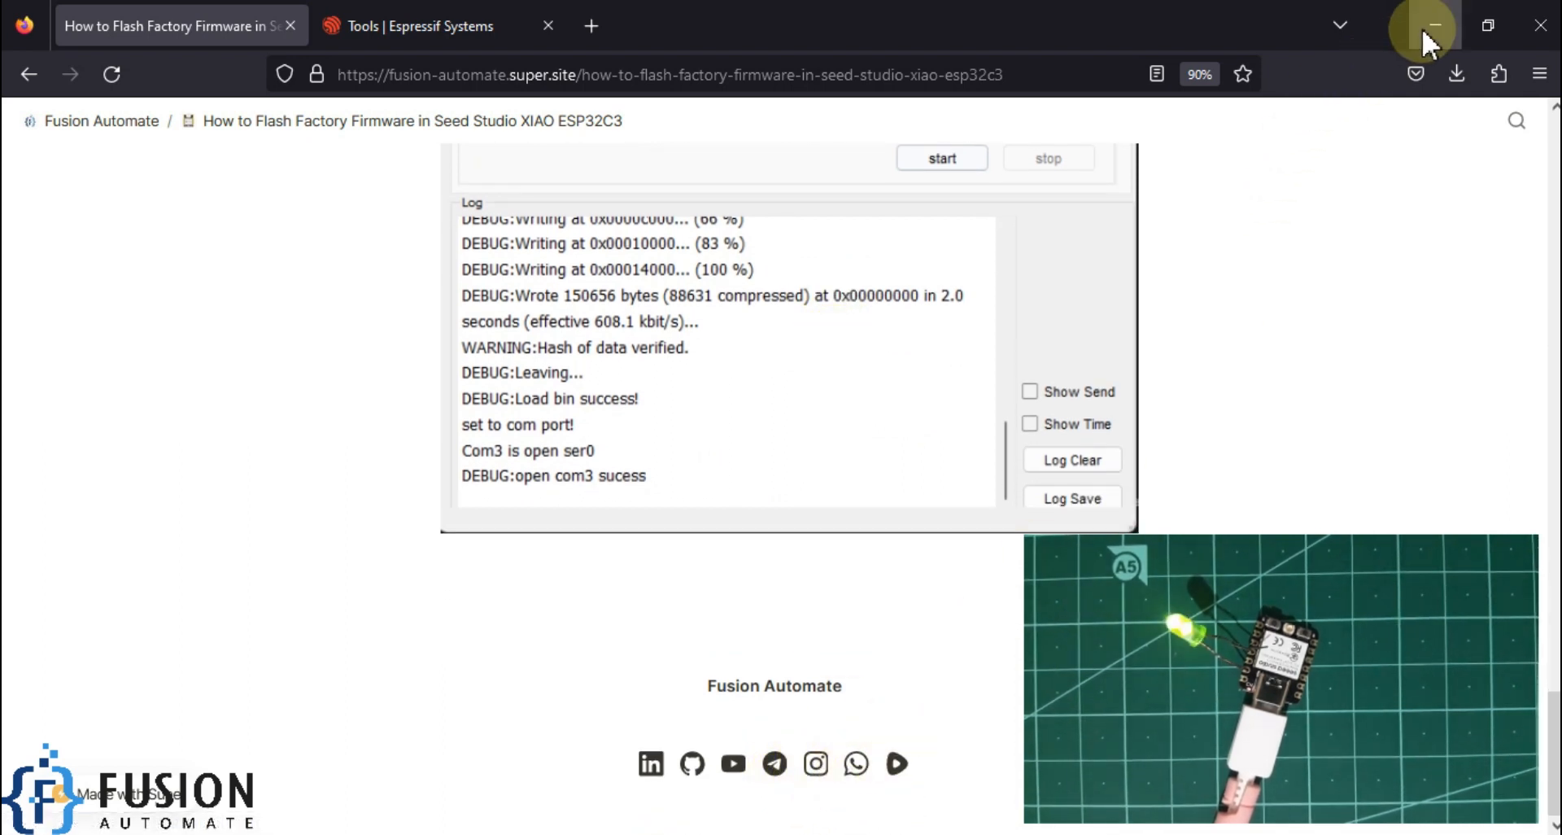
{"action": "left_click", "coordinate": [1432, 25]}
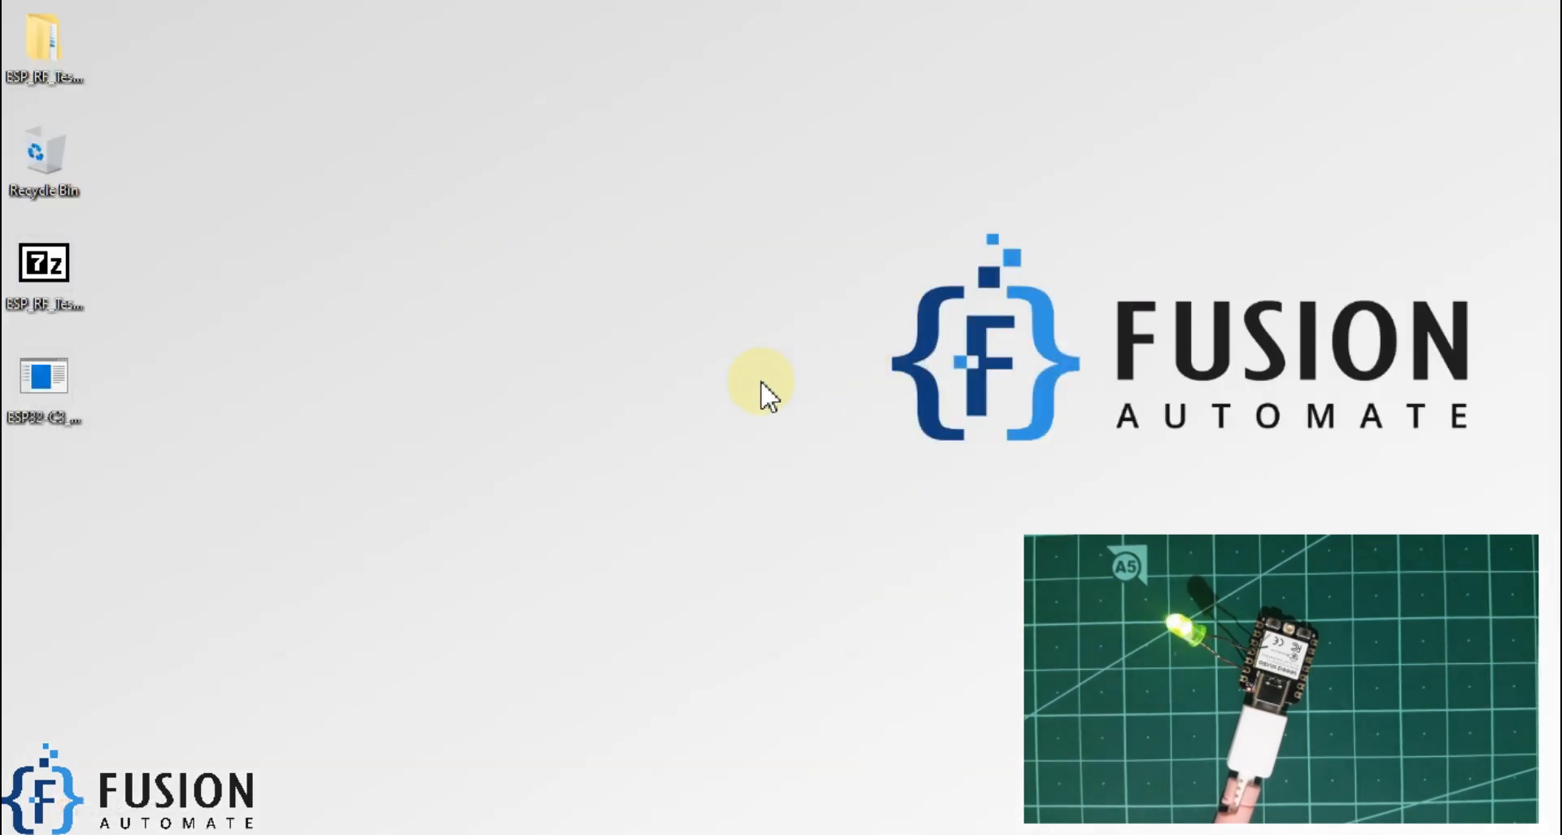